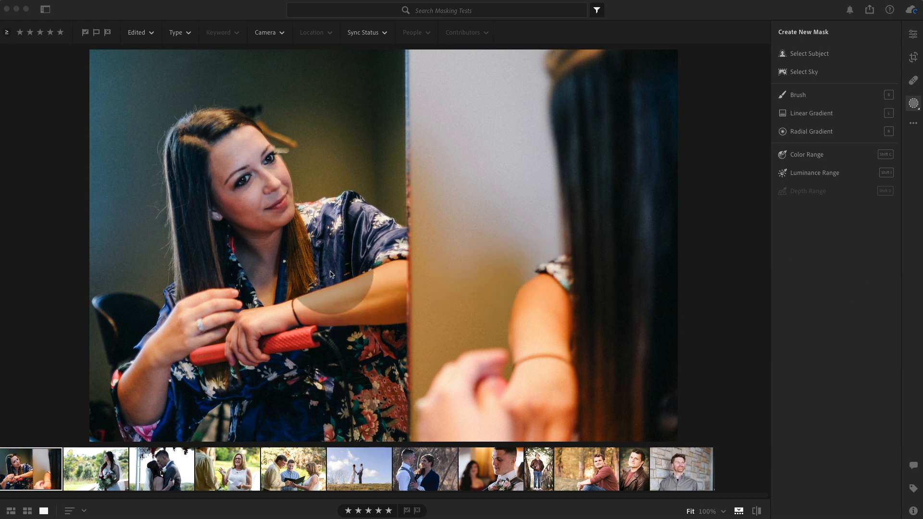
pyautogui.moveTo(327, 277)
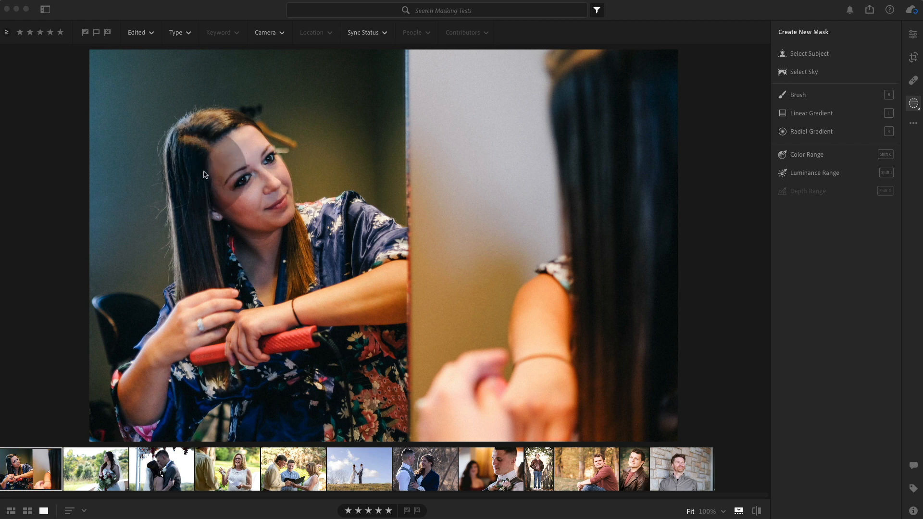
# Create a Select Subject mask on the mirror-portrait woman, toggle its overlay, and select Mask 1
pyautogui.moveTo(205, 174); pyautogui.dragTo(239, 195)
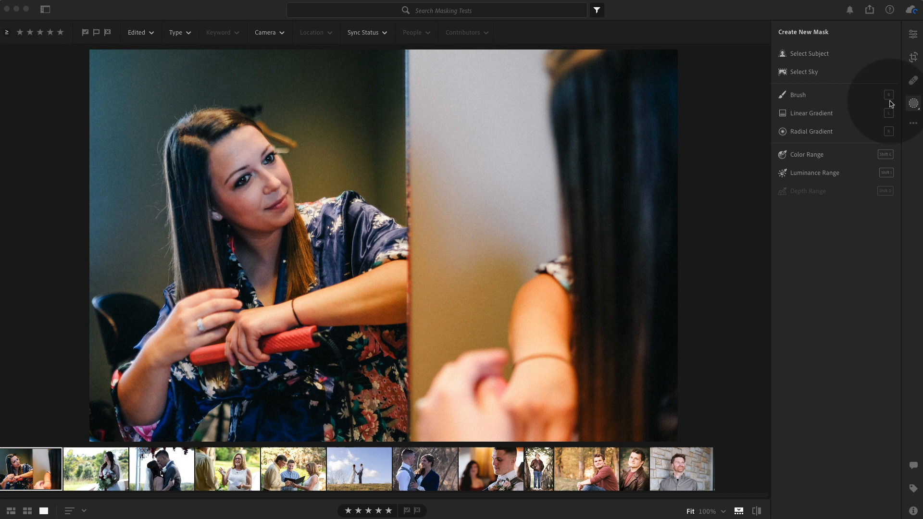
pyautogui.click(912, 104)
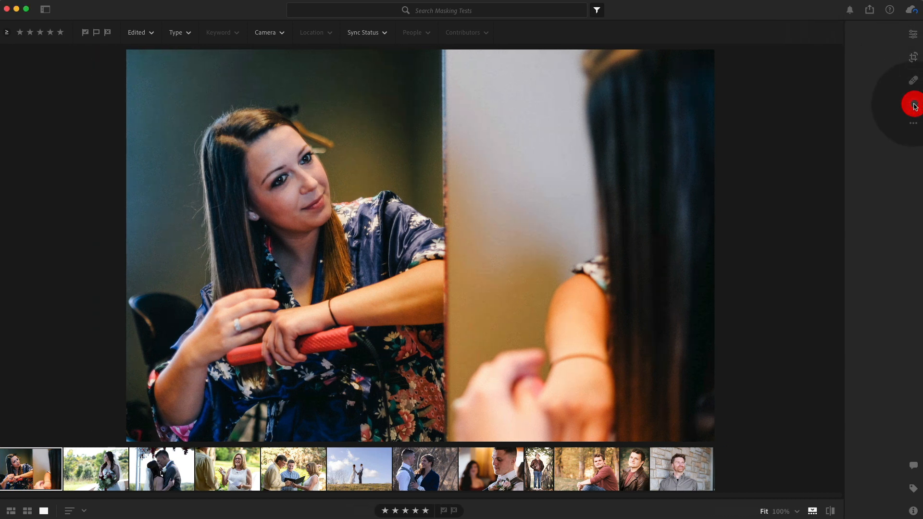
pyautogui.click(913, 105)
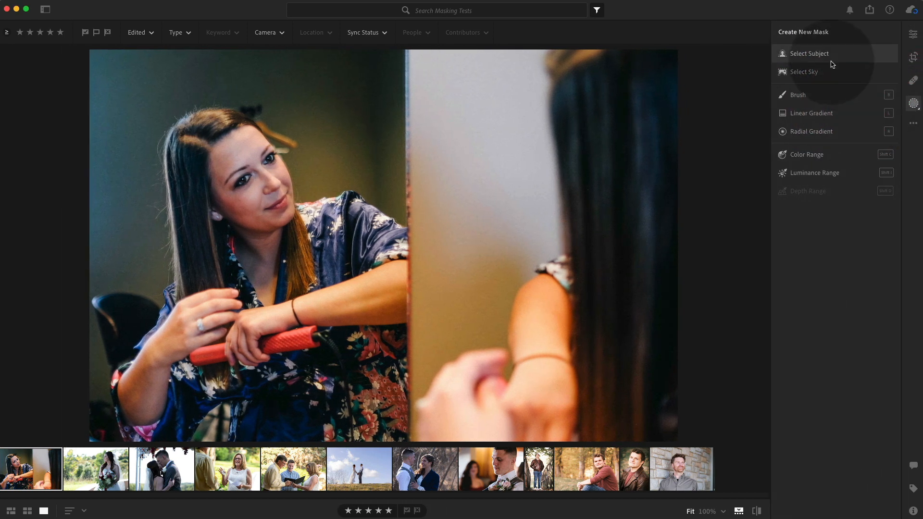
pyautogui.moveTo(818, 54)
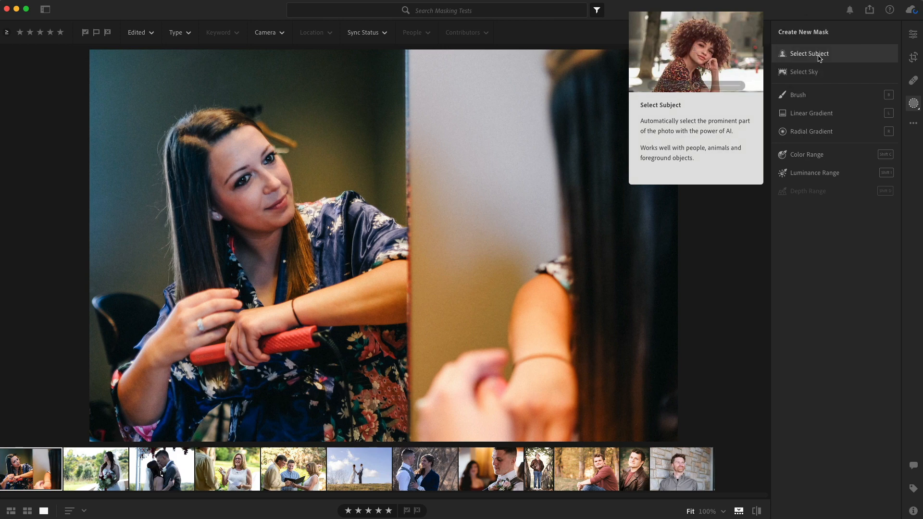
pyautogui.click(809, 54)
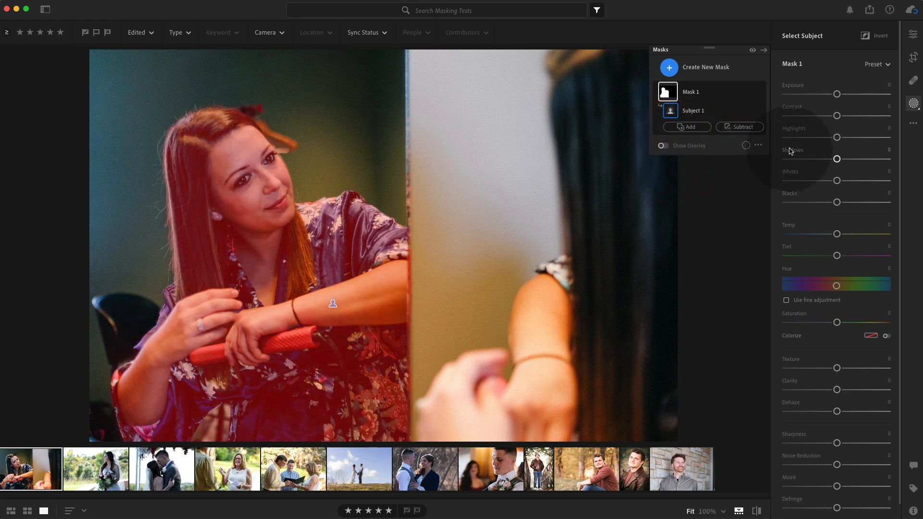
pyautogui.click(661, 145)
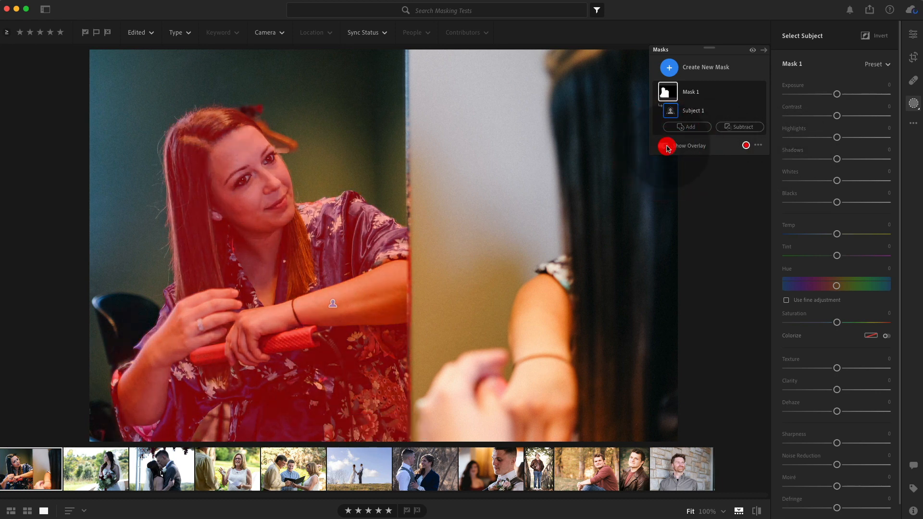
pyautogui.click(662, 145)
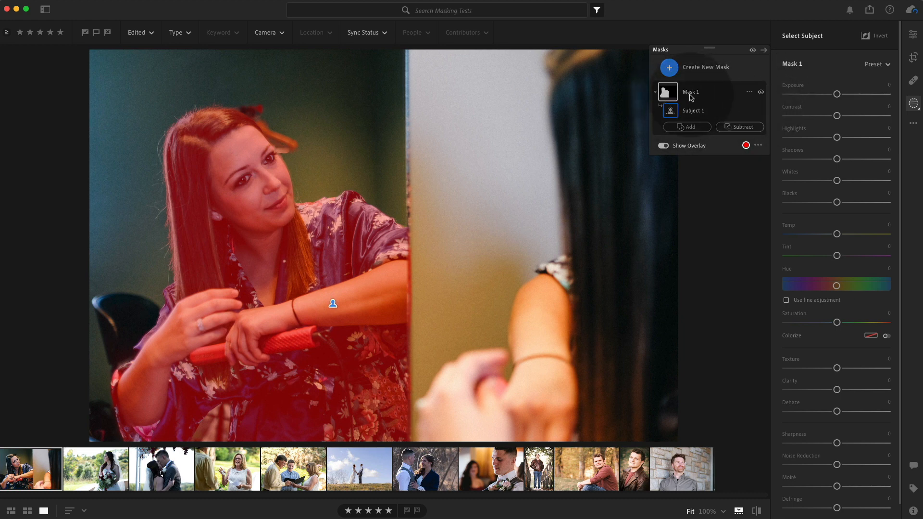
pyautogui.click(739, 126)
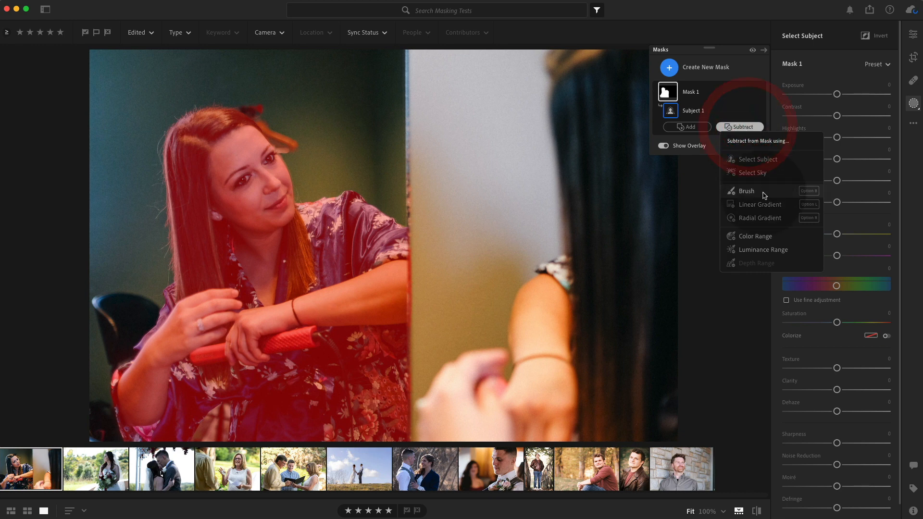
# Brush an area out of the woman's mask, then set Exposure +0.20 and Temp +30
pyautogui.click(746, 191)
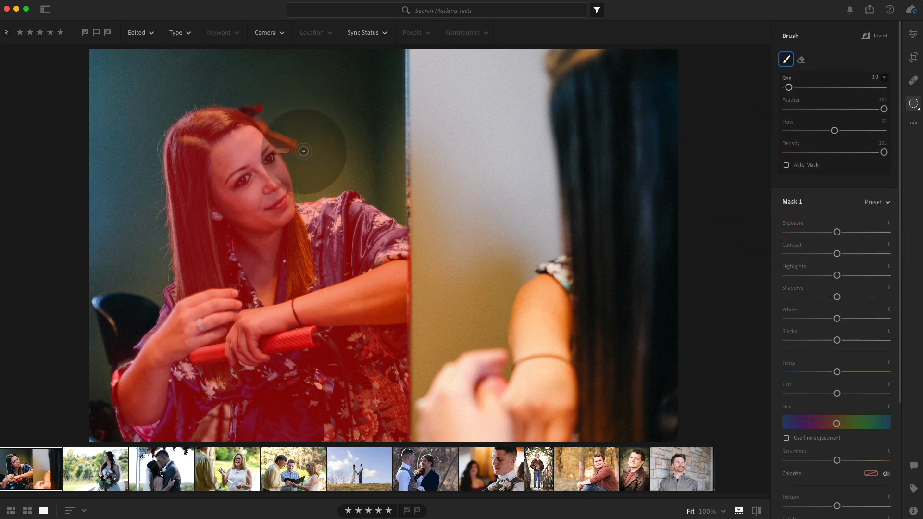
pyautogui.moveTo(304, 152); pyautogui.dragTo(274, 141)
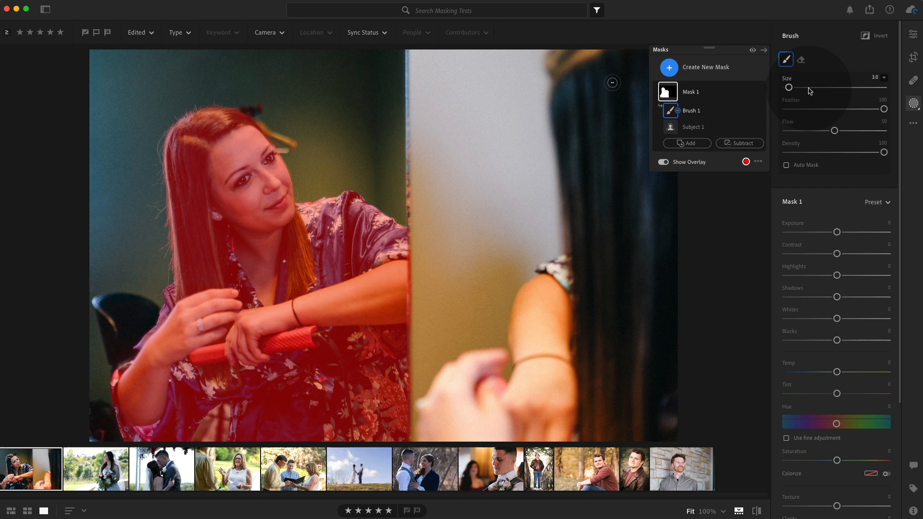
pyautogui.moveTo(853, 231); pyautogui.dragTo(840, 231)
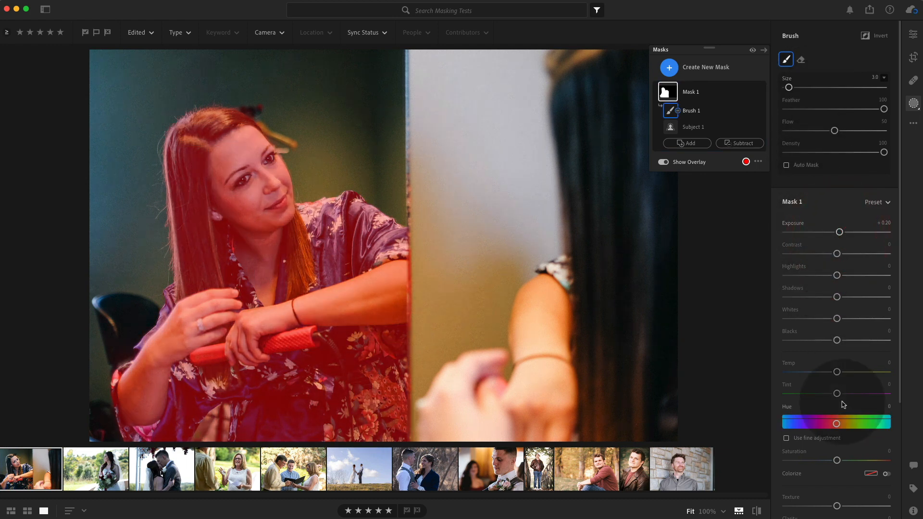
pyautogui.moveTo(837, 372); pyautogui.dragTo(848, 372)
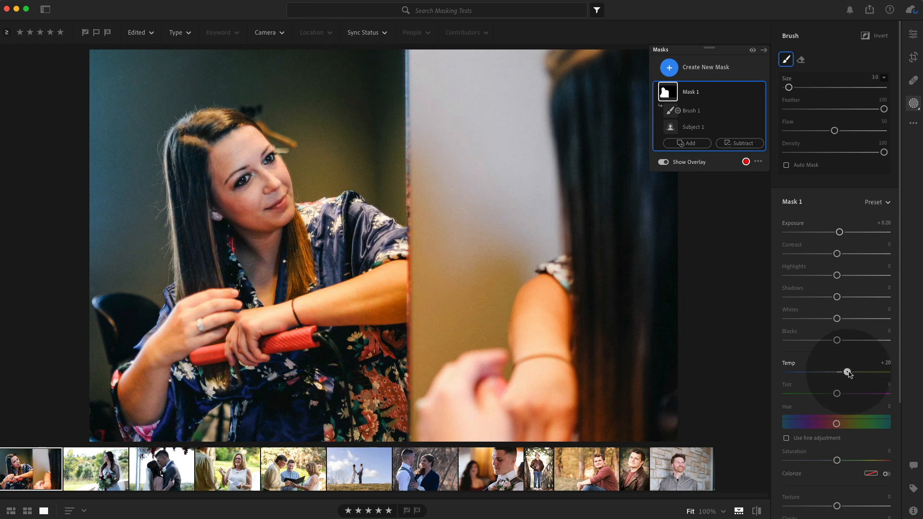
pyautogui.moveTo(847, 372); pyautogui.dragTo(851, 371)
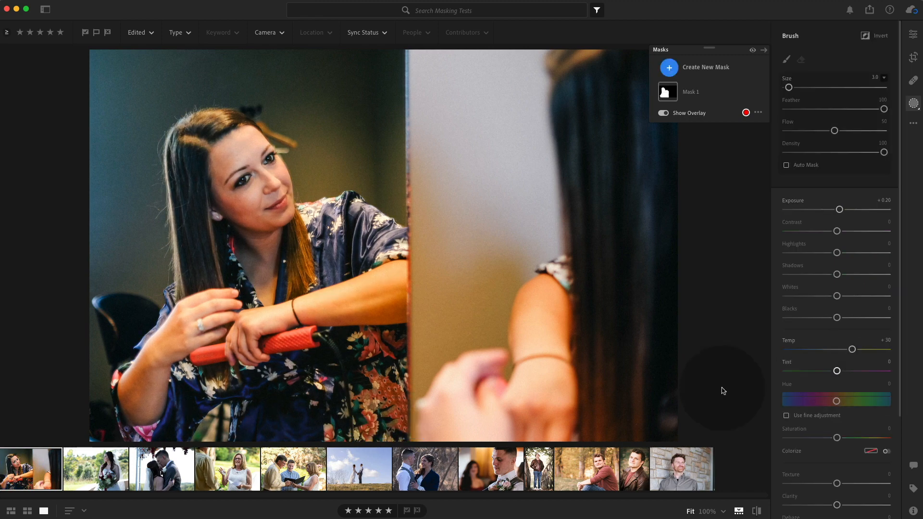
# Switch to the bride portrait, attempt Select Sky, and dismiss the resulting error
pyautogui.click(94, 468)
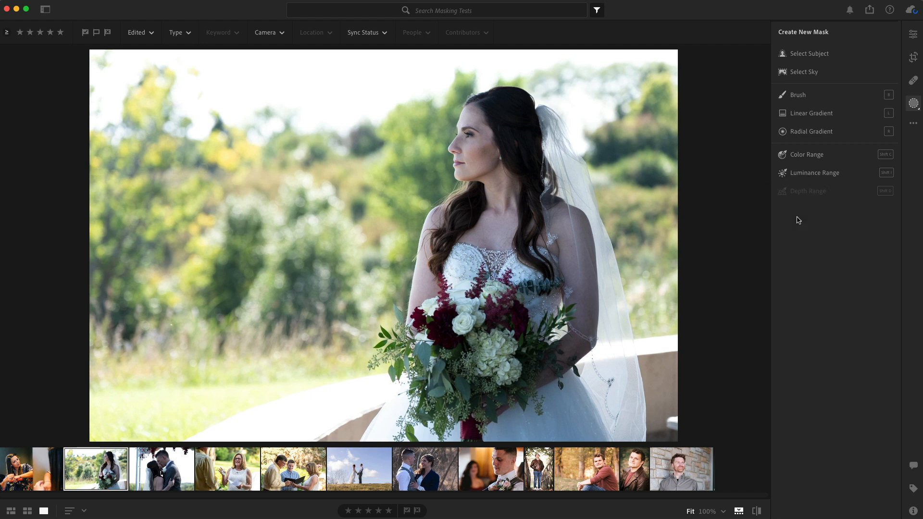
pyautogui.moveTo(820, 232)
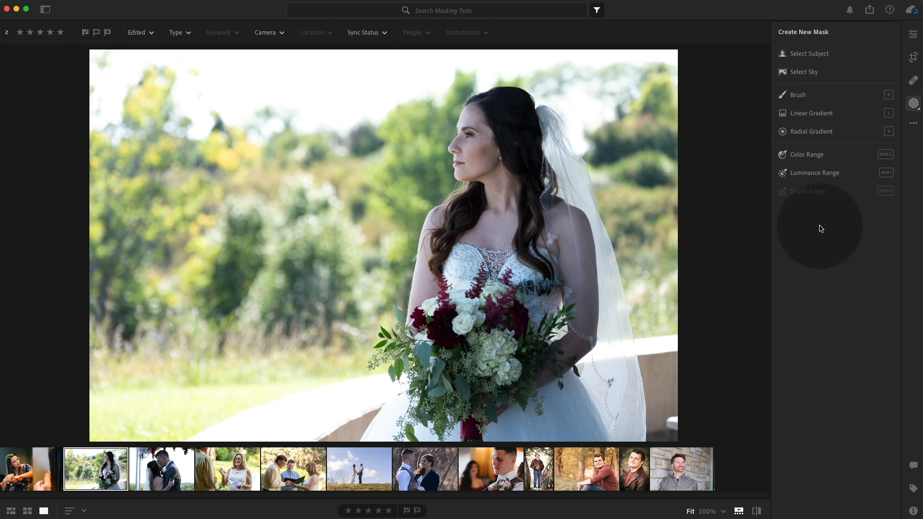
pyautogui.moveTo(820, 71)
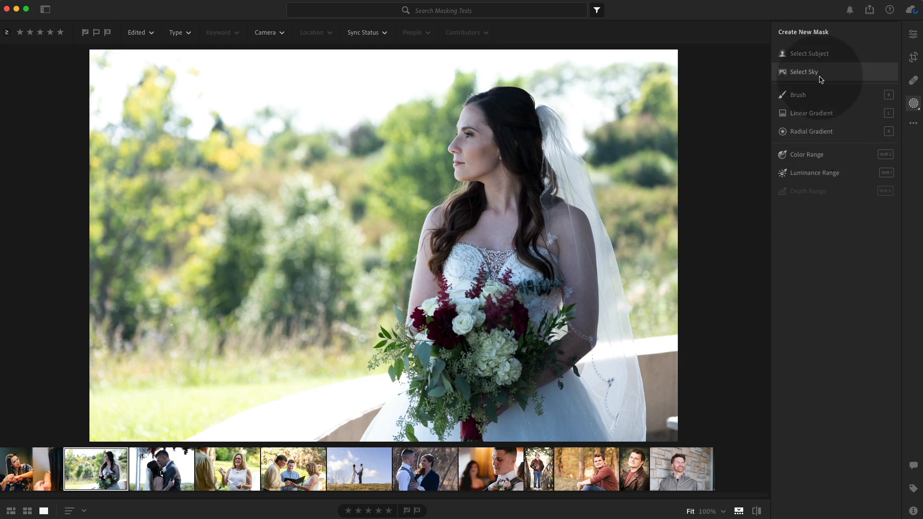
pyautogui.click(802, 72)
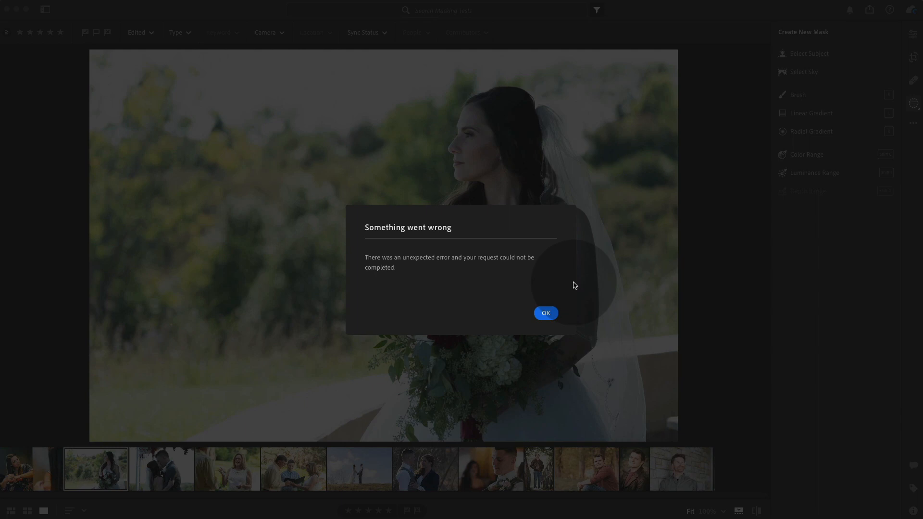
pyautogui.click(545, 312)
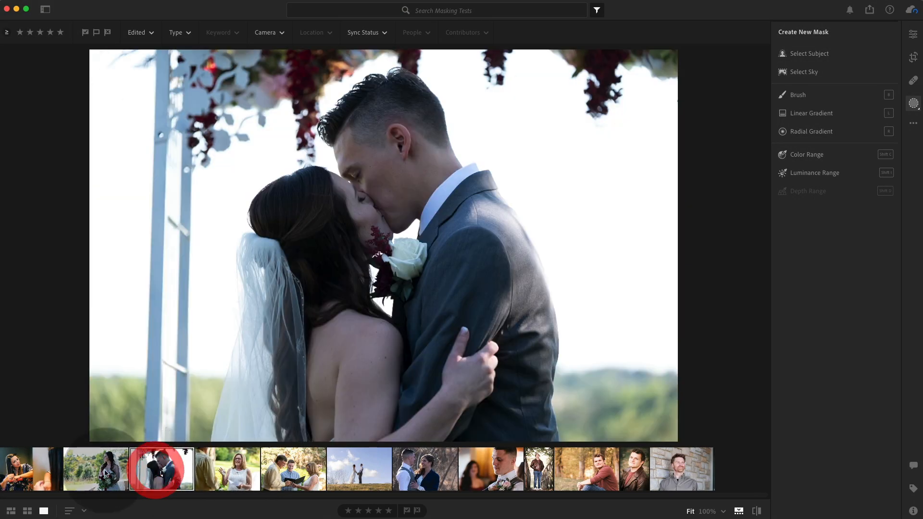
# Mask the bride with Select Subject and set Exposure about +0.60, Temp about +50
pyautogui.click(809, 53)
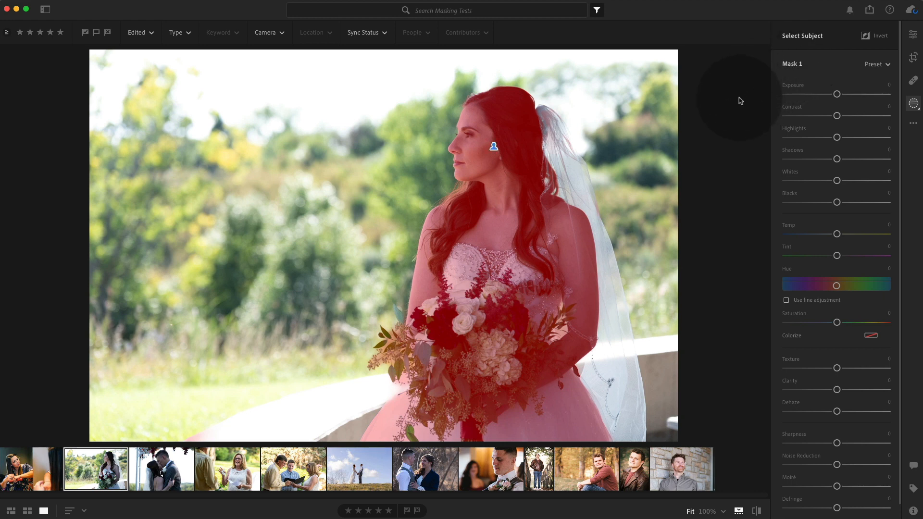
pyautogui.moveTo(728, 115)
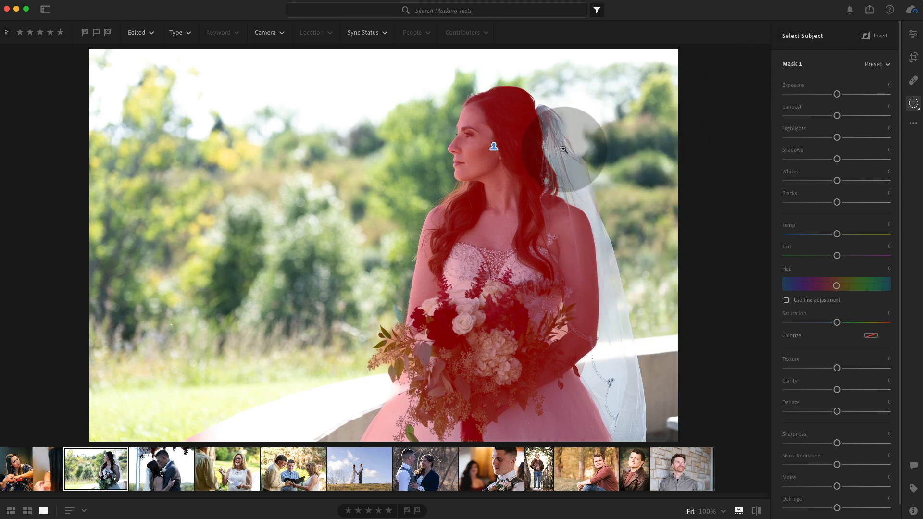
pyautogui.moveTo(563, 149); pyautogui.dragTo(512, 225)
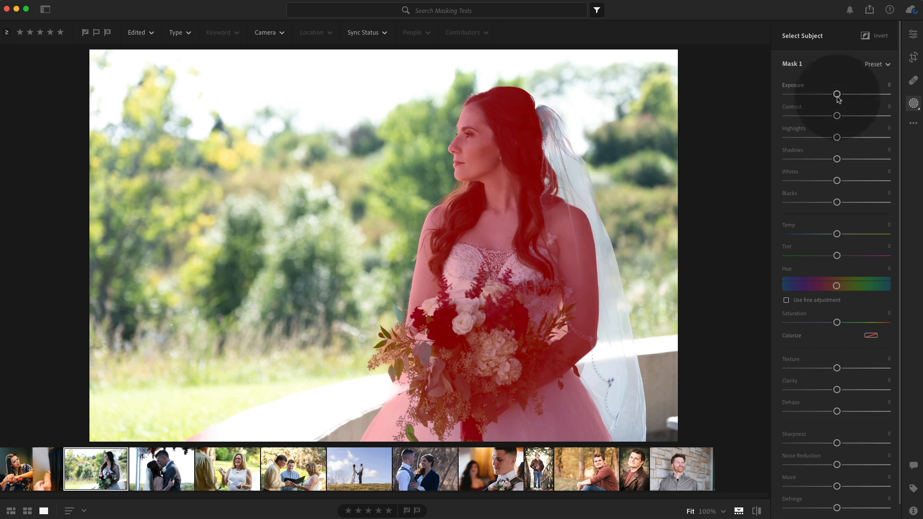
pyautogui.moveTo(836, 95); pyautogui.dragTo(844, 94)
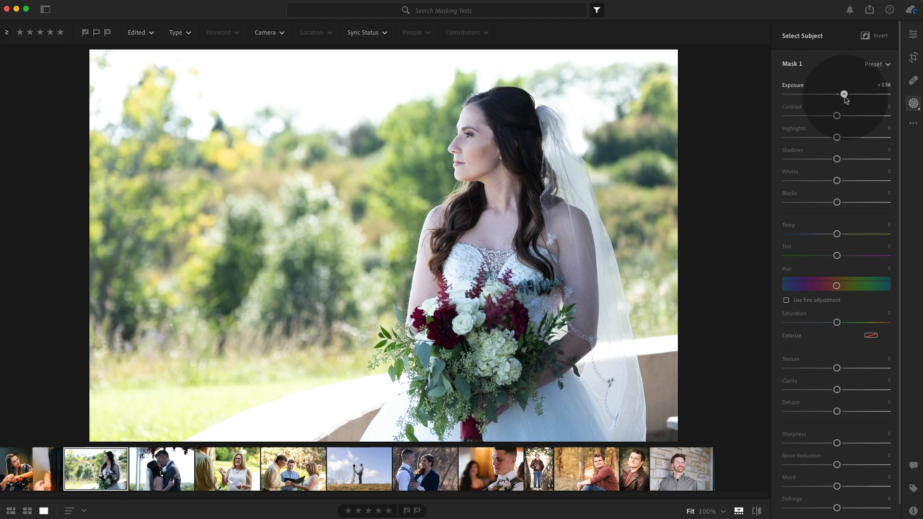
pyautogui.moveTo(836, 233); pyautogui.dragTo(843, 234)
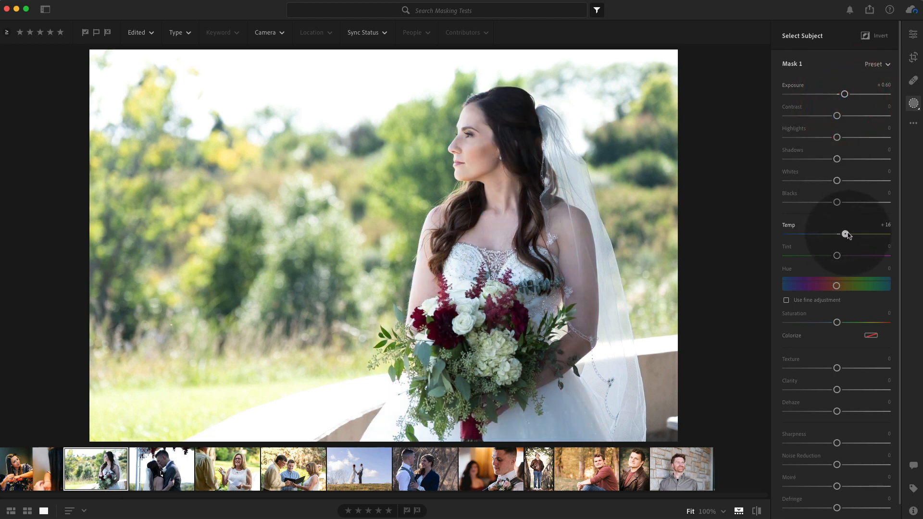
pyautogui.moveTo(836, 234); pyautogui.dragTo(860, 234)
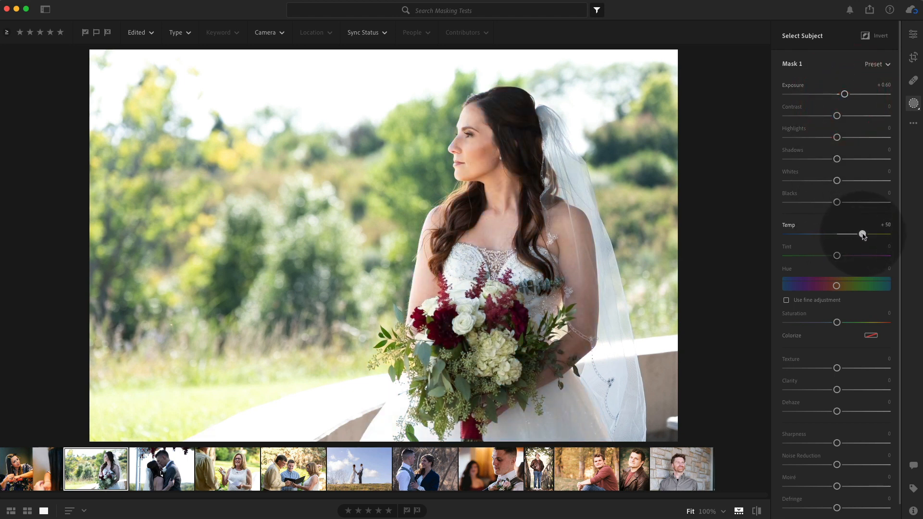
pyautogui.moveTo(846, 234); pyautogui.dragTo(865, 233)
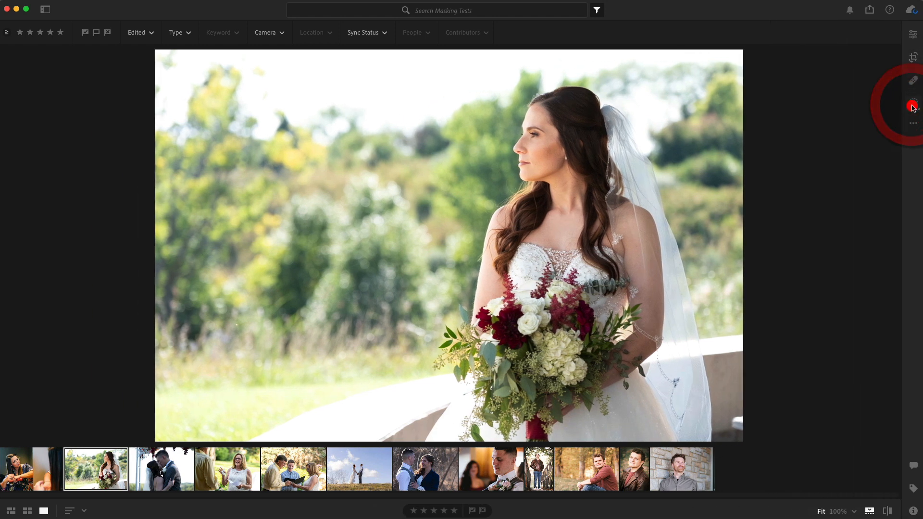
# Add a second subject mask on the bride with Exposure -0.60 and Highlights -69
pyautogui.click(912, 105)
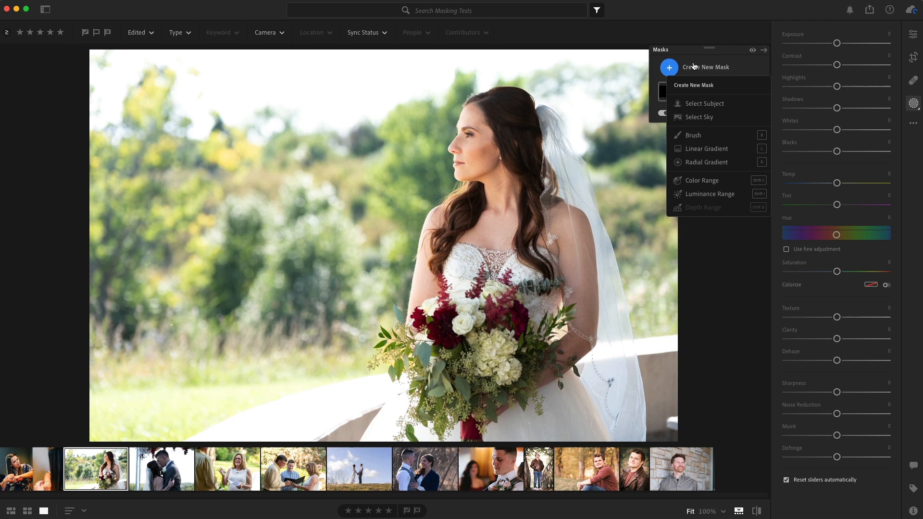
pyautogui.moveTo(703, 103)
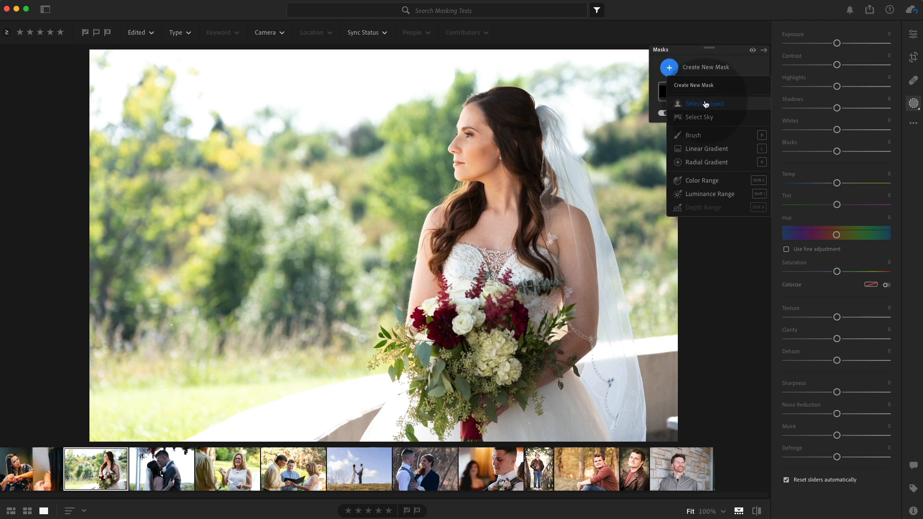
pyautogui.click(705, 104)
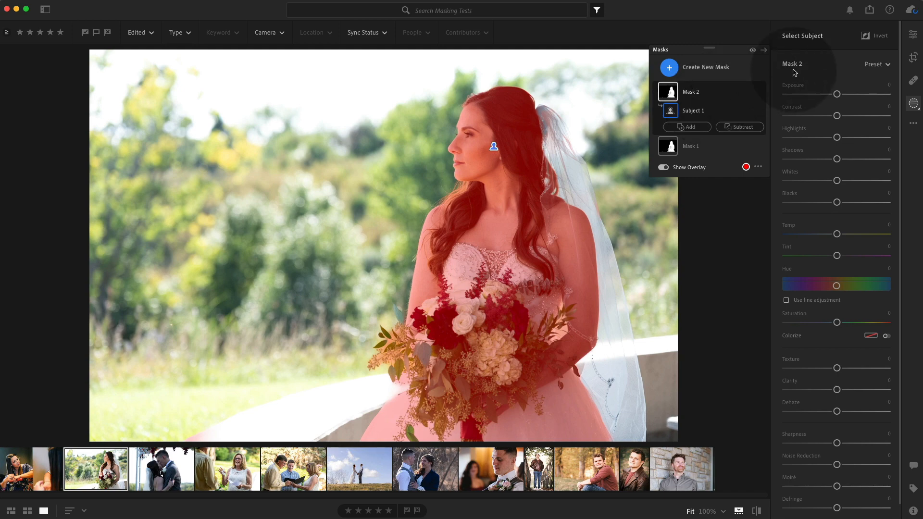
pyautogui.click(878, 35)
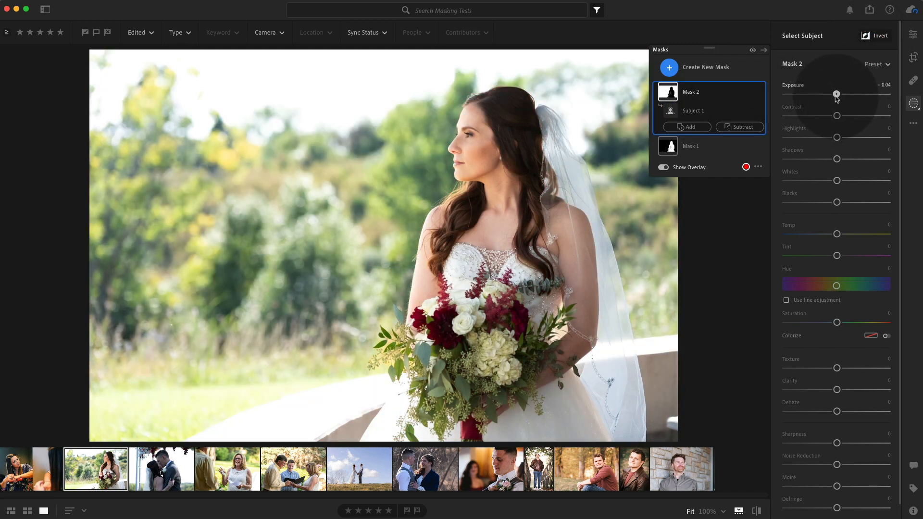
pyautogui.moveTo(836, 94); pyautogui.dragTo(830, 94)
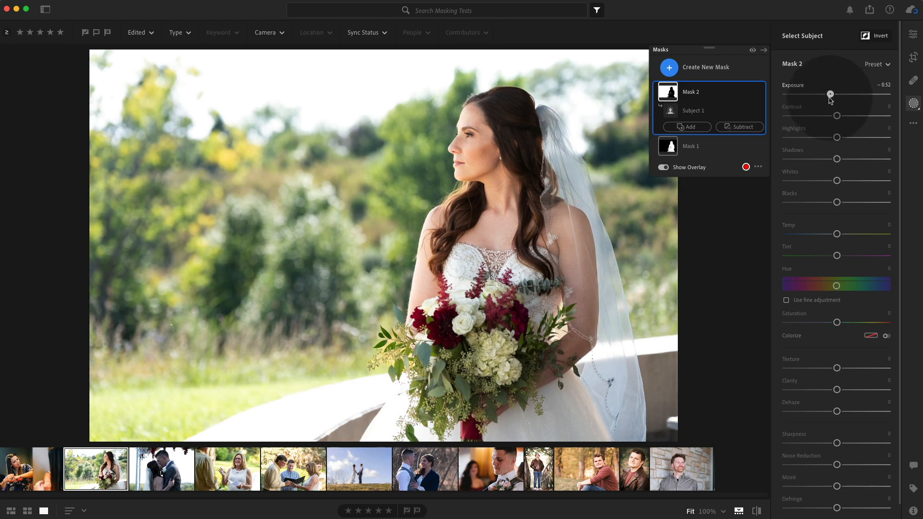
pyautogui.moveTo(830, 94); pyautogui.dragTo(829, 94)
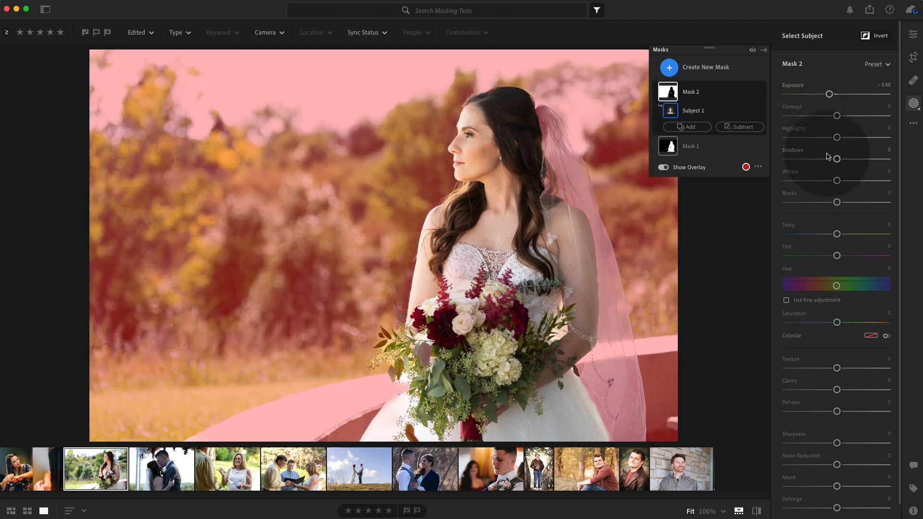
pyautogui.moveTo(837, 136); pyautogui.dragTo(824, 136)
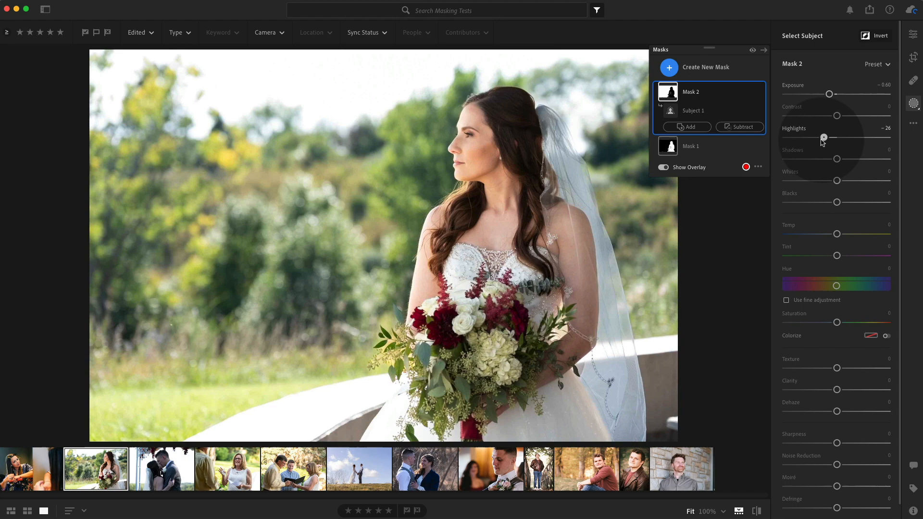
pyautogui.moveTo(823, 137); pyautogui.dragTo(800, 137)
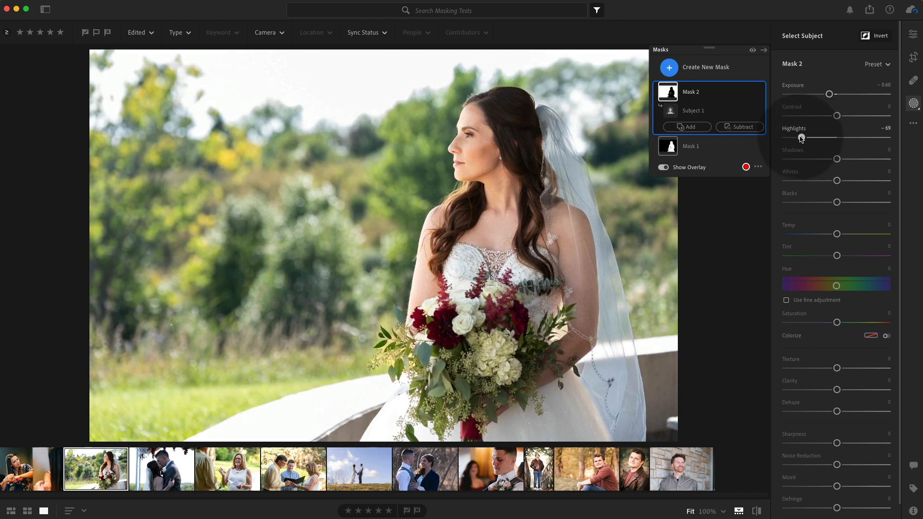
# Compare the edited bride photo with the original, then return to the edit
pyautogui.click(692, 111)
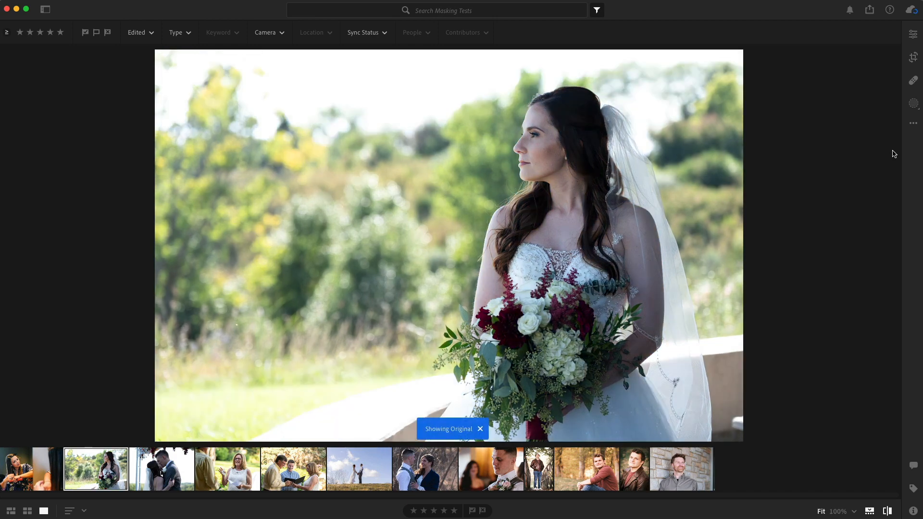
pyautogui.click(480, 429)
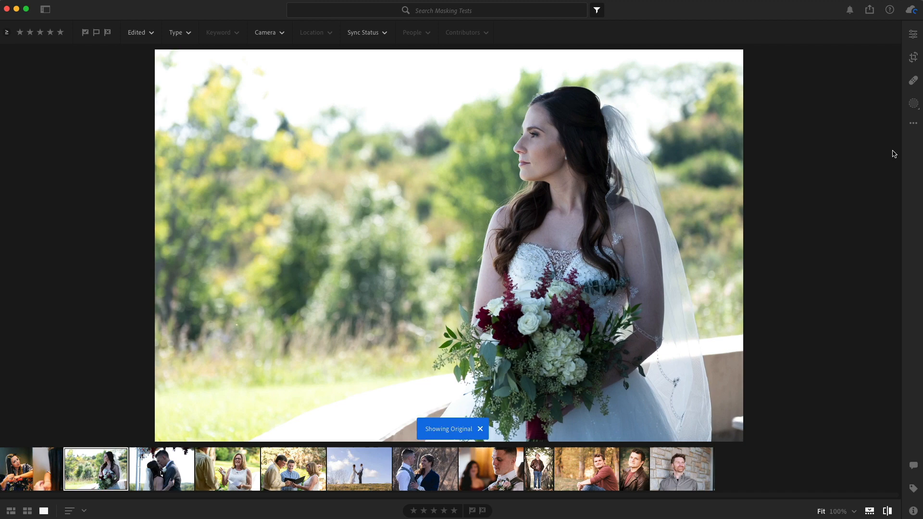
pyautogui.click(481, 429)
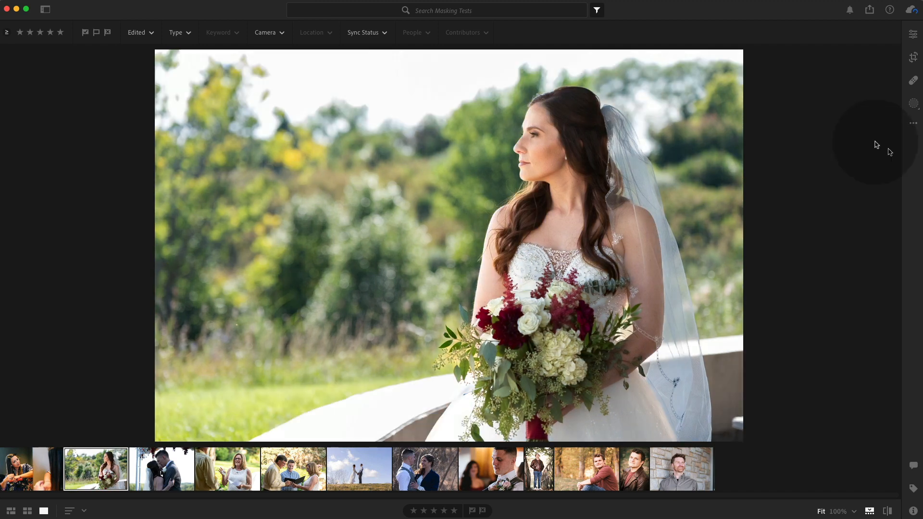
# Brighten the kissing couple slightly and warm them to Temp +76
pyautogui.click(160, 469)
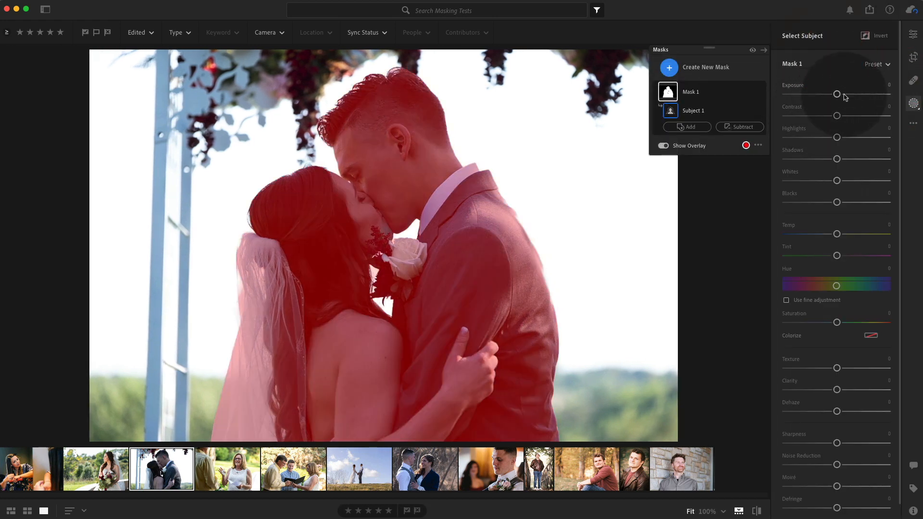
pyautogui.moveTo(836, 94); pyautogui.dragTo(846, 94)
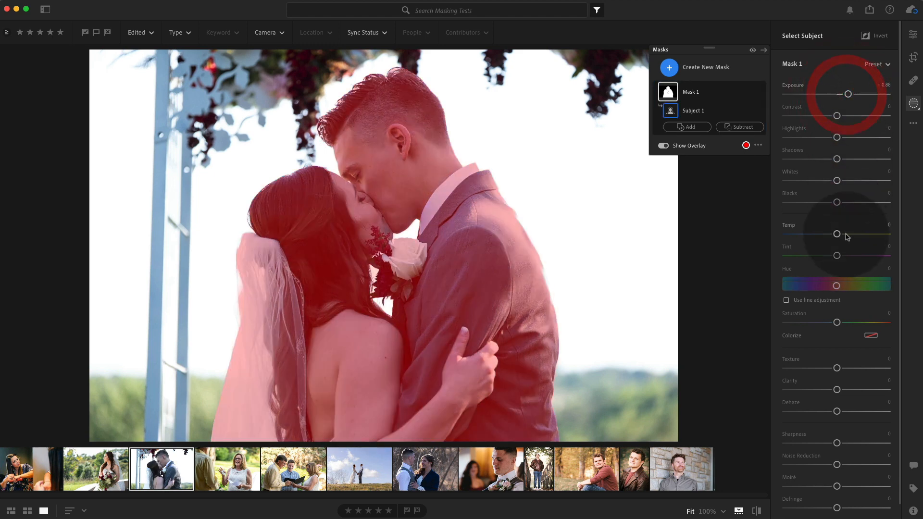
pyautogui.moveTo(836, 233); pyautogui.dragTo(875, 234)
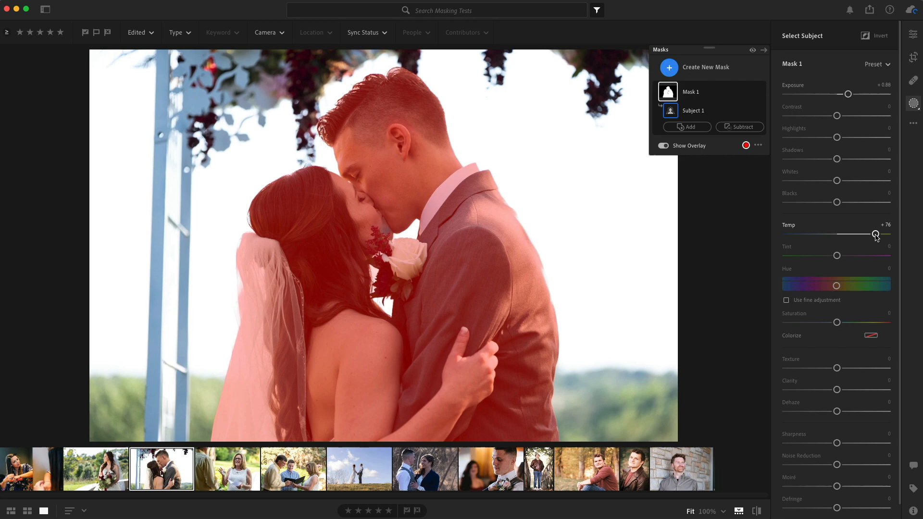
pyautogui.click(227, 468)
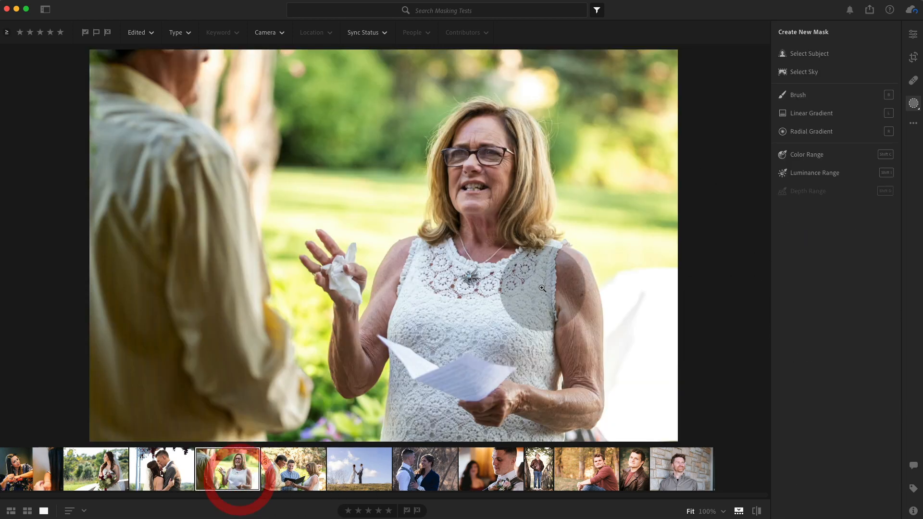
pyautogui.moveTo(803, 71)
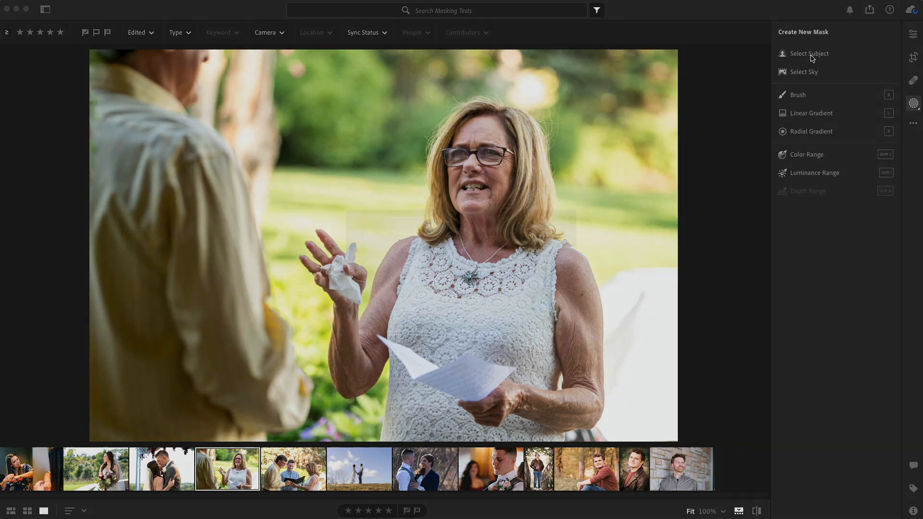
# Mask the people, subtract a linear gradient, and set Exposure +0.36, Temp +41
pyautogui.click(797, 94)
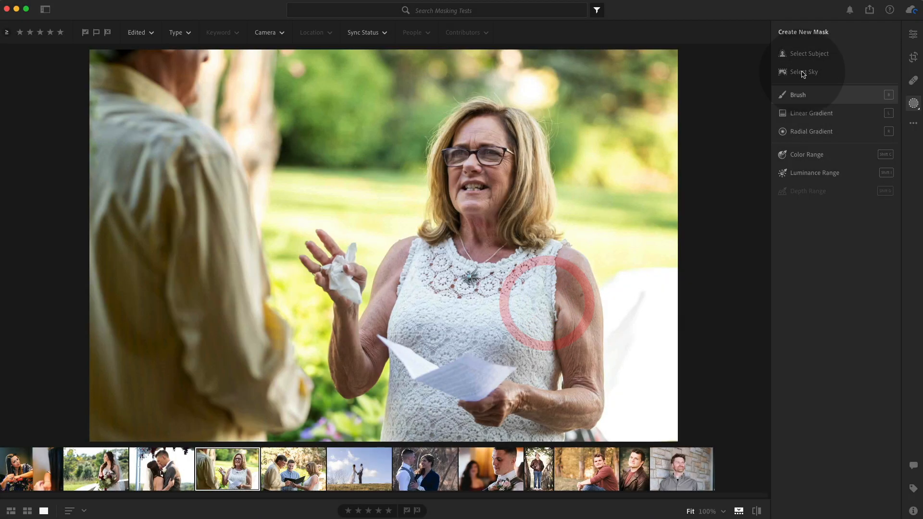
pyautogui.click(809, 53)
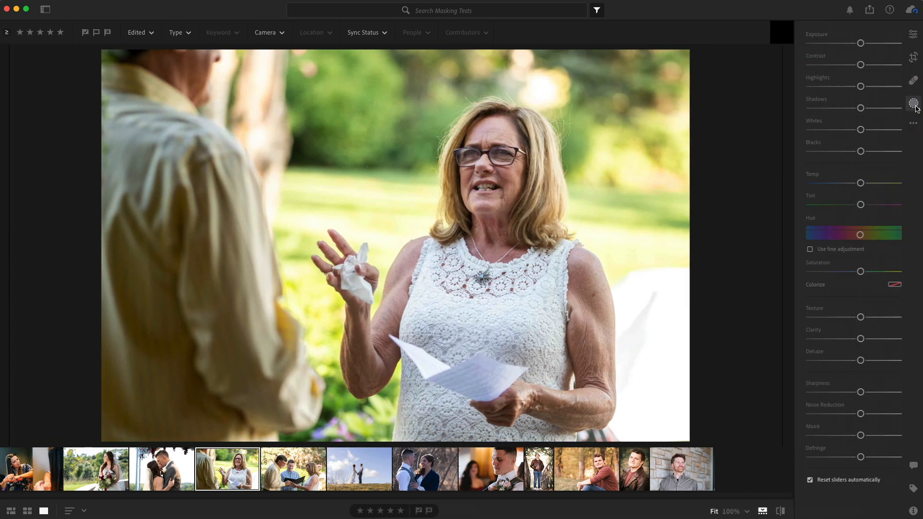
pyautogui.click(913, 103)
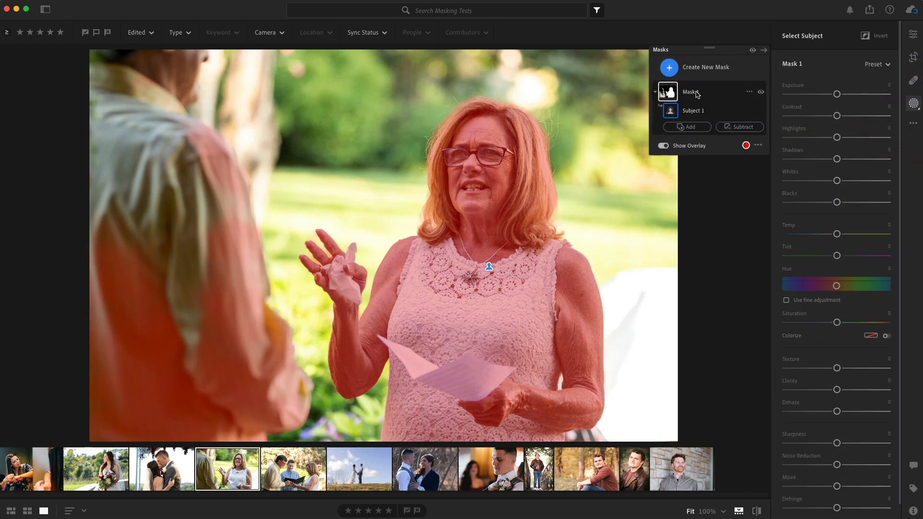
pyautogui.click(739, 126)
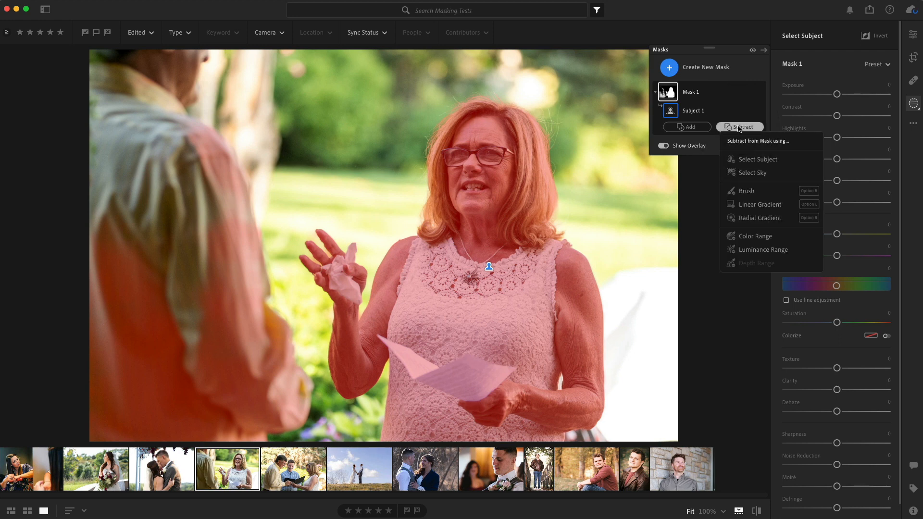
pyautogui.moveTo(752, 172)
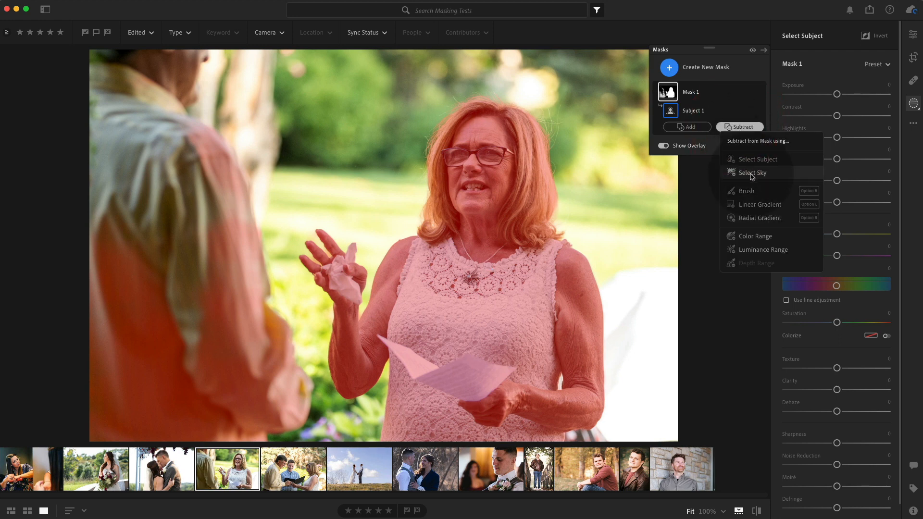
pyautogui.moveTo(747, 190)
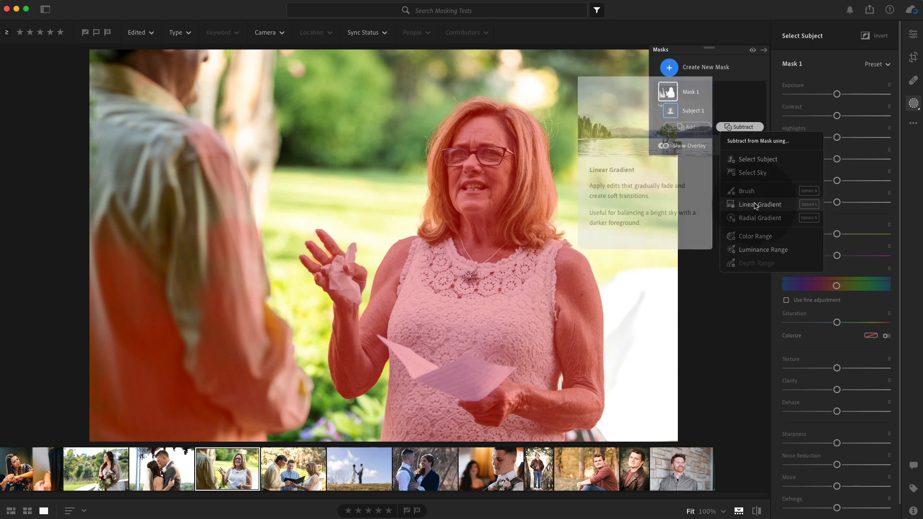
pyautogui.click(759, 204)
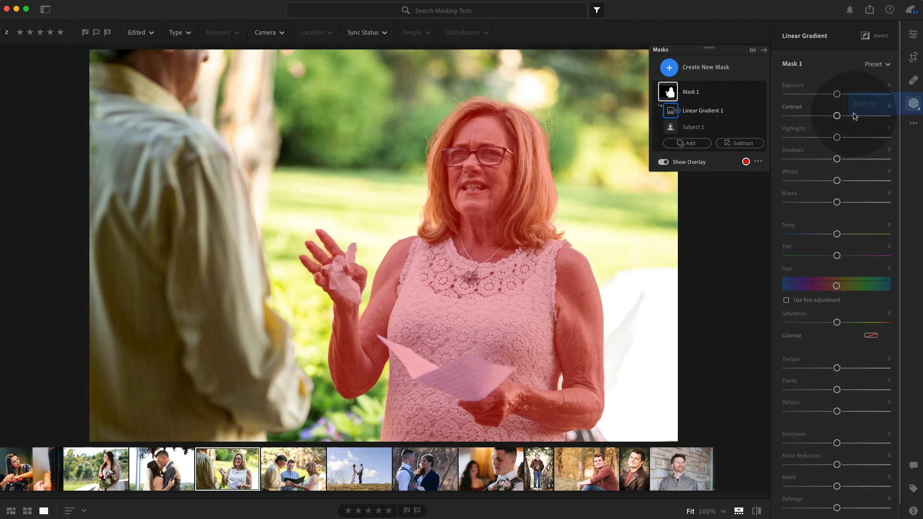
pyautogui.moveTo(835, 95); pyautogui.dragTo(842, 94)
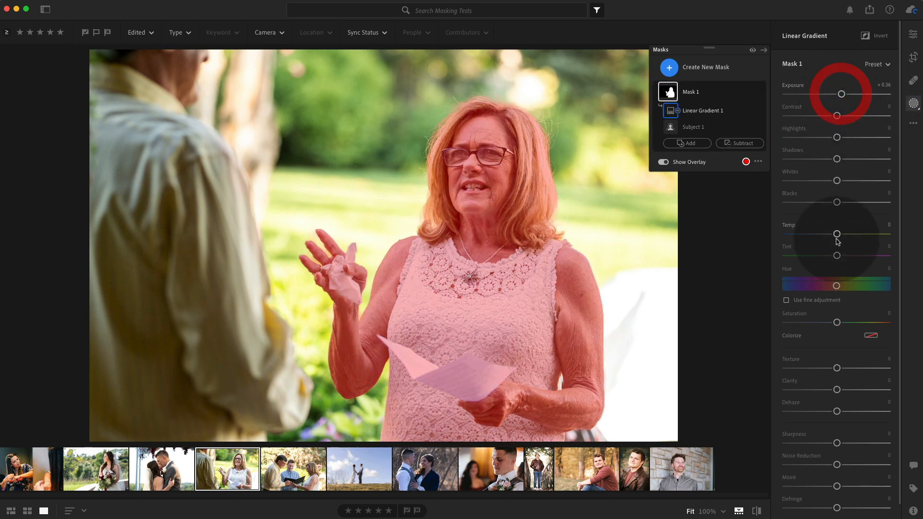
pyautogui.moveTo(836, 233); pyautogui.dragTo(857, 234)
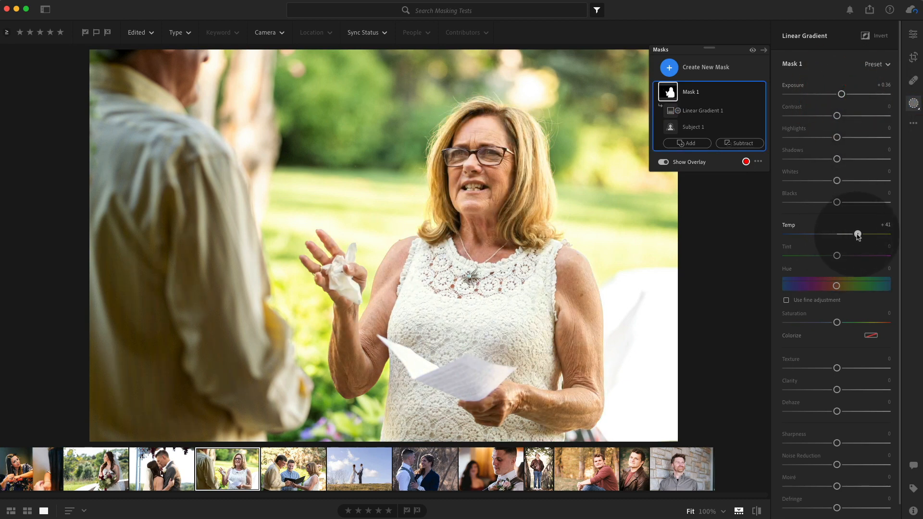
pyautogui.moveTo(857, 234); pyautogui.dragTo(861, 234)
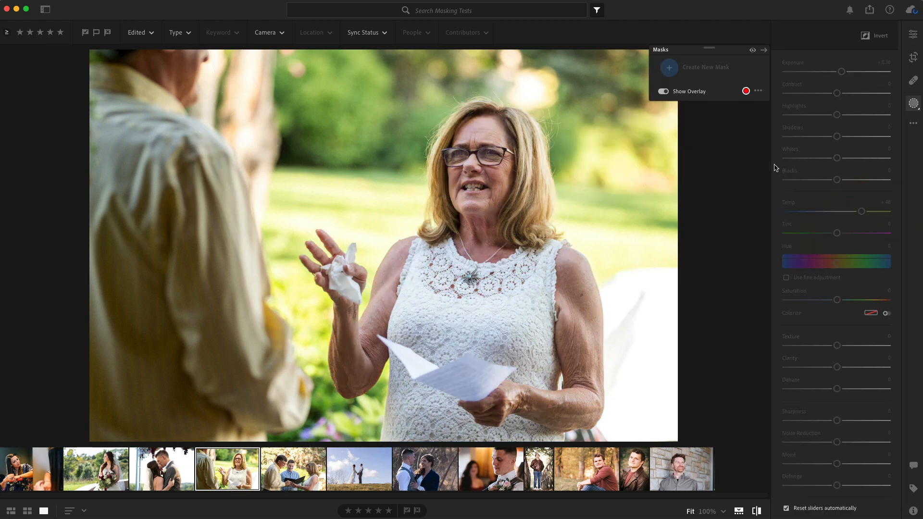
# Open the ring-exchange photo, mask the three people, and set Exposure +0.52, Temp +46
pyautogui.click(669, 68)
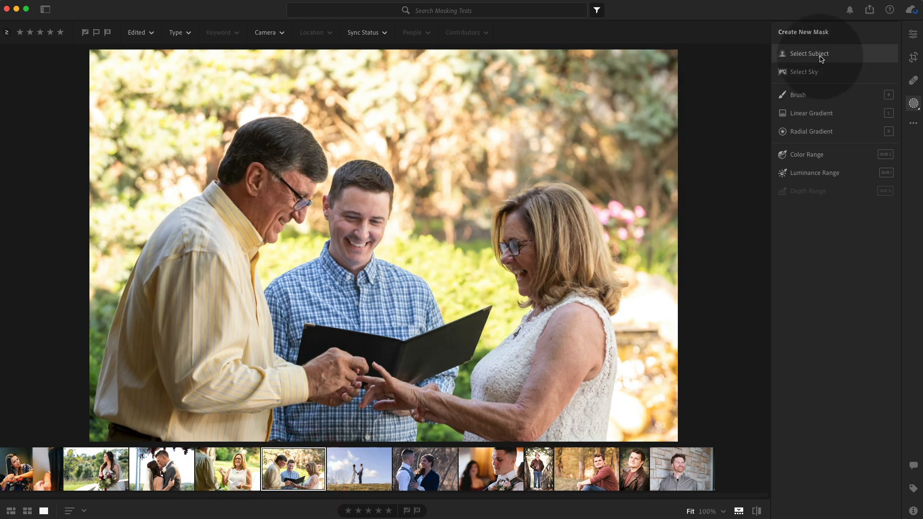
pyautogui.click(808, 54)
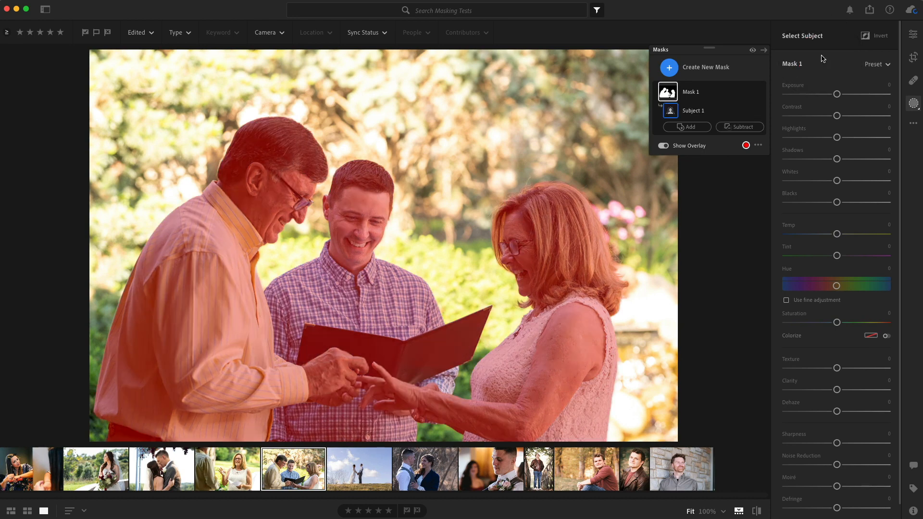
pyautogui.moveTo(836, 94); pyautogui.dragTo(843, 94)
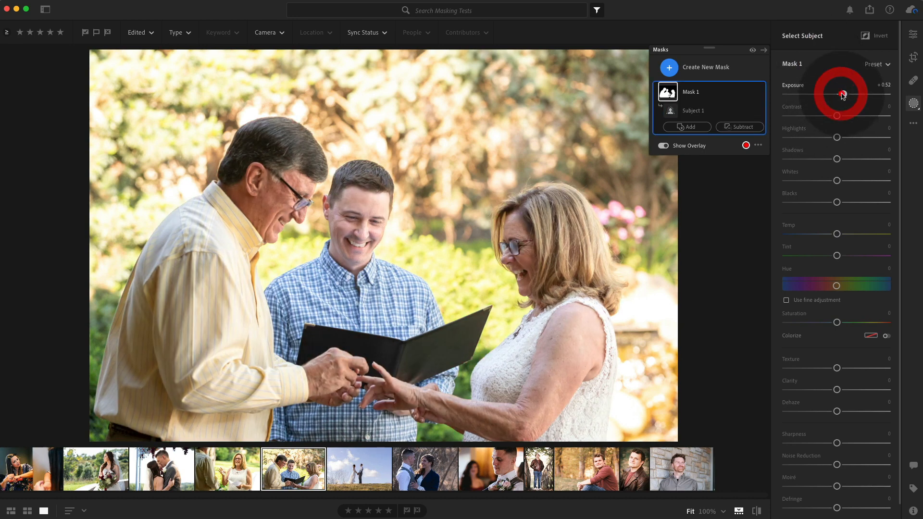
pyautogui.moveTo(836, 234); pyautogui.dragTo(854, 234)
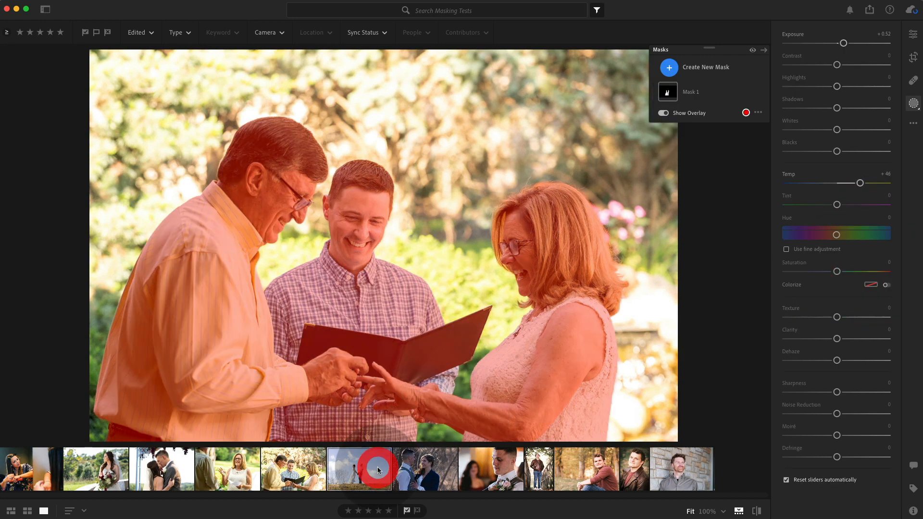
# Open the hilltop photo, mask the bride and groom as subject, and delete leftover Mask 1
pyautogui.click(358, 469)
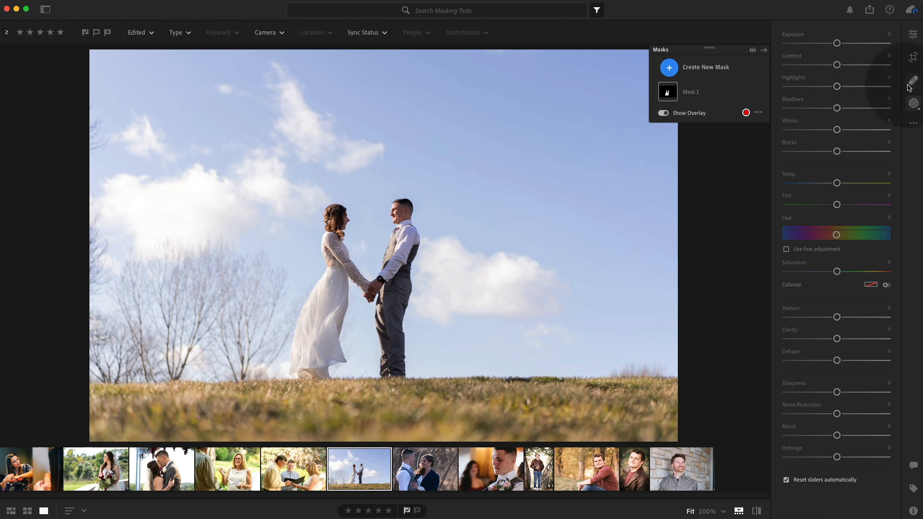
pyautogui.click(700, 102)
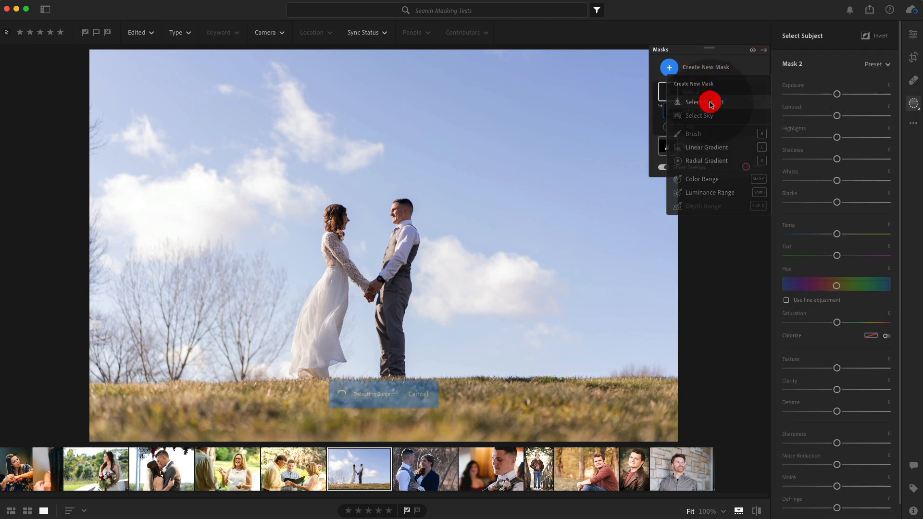
pyautogui.click(699, 102)
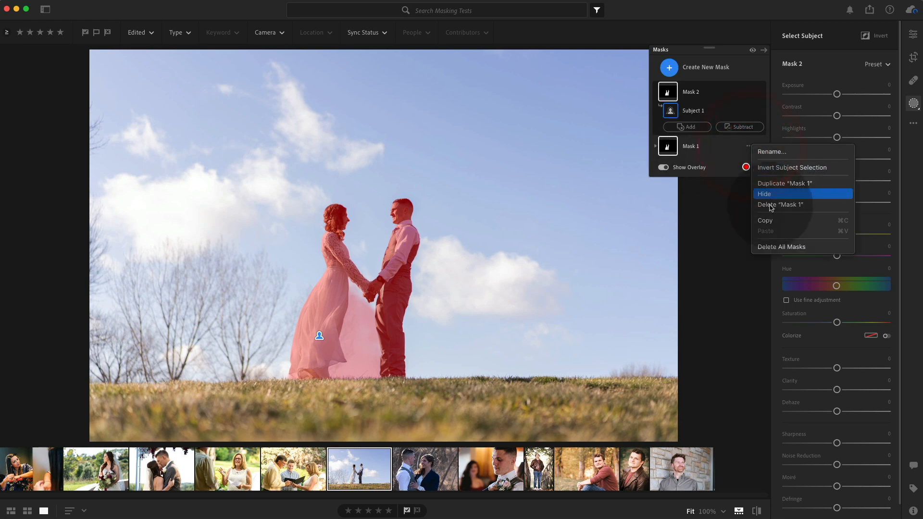
pyautogui.click(779, 204)
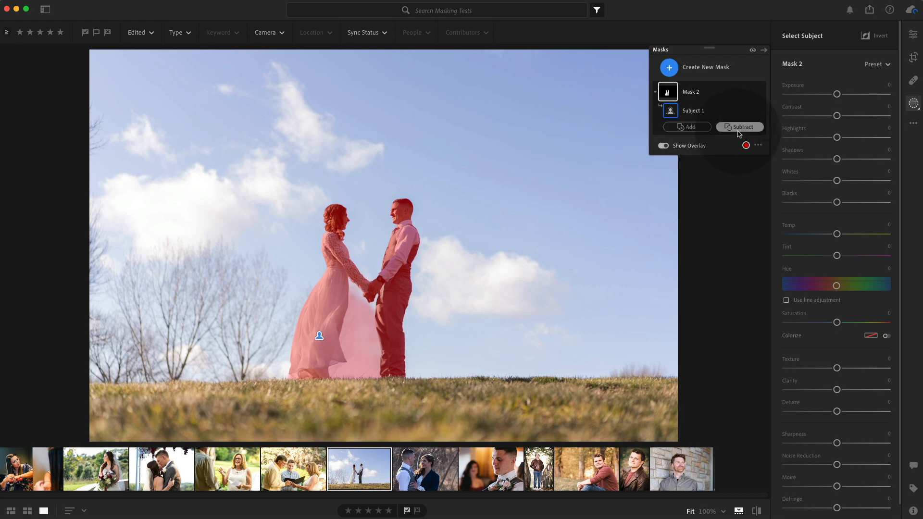
# Subtract the sky by Color Range, then set Exposure +0.40 and Temp +17
pyautogui.click(742, 126)
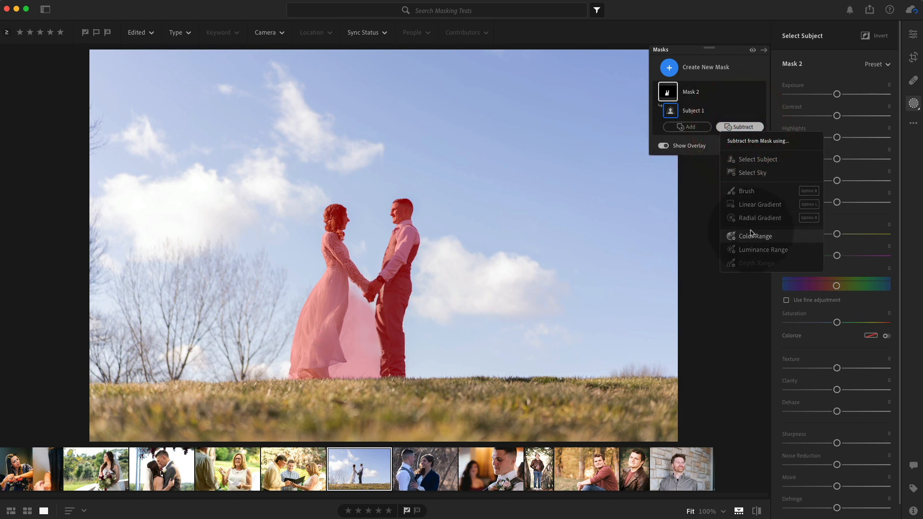
pyautogui.click(755, 236)
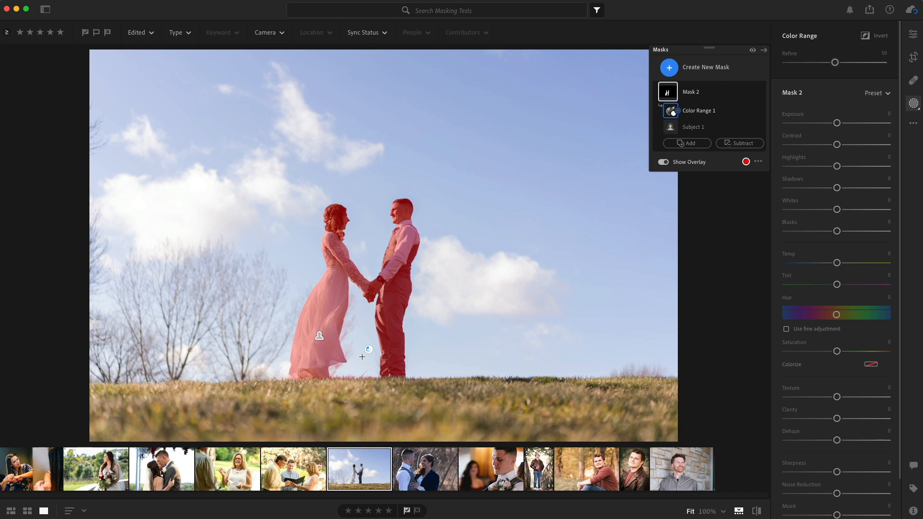
pyautogui.moveTo(835, 123); pyautogui.dragTo(840, 123)
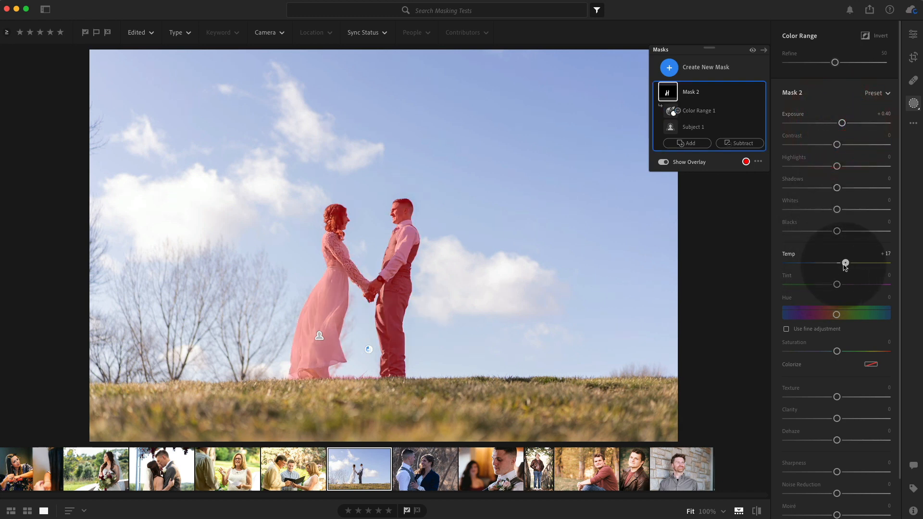
pyautogui.moveTo(844, 263); pyautogui.dragTo(855, 264)
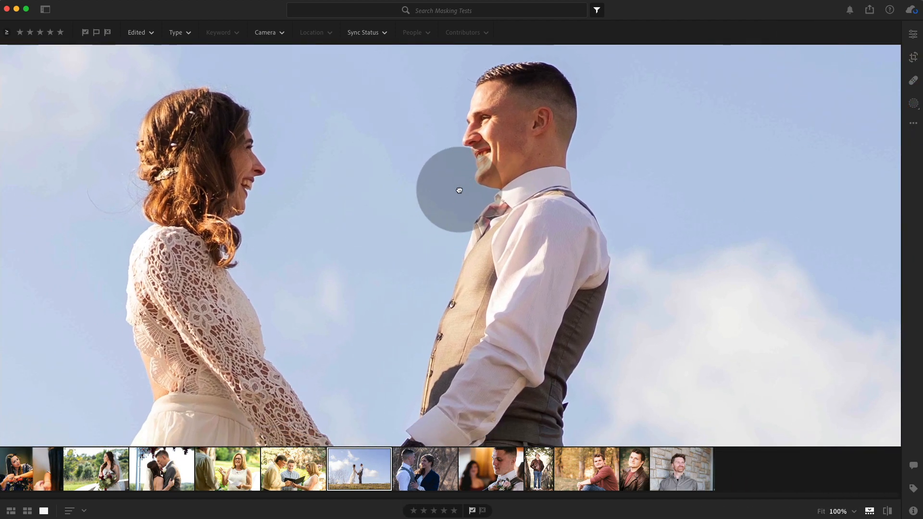
# Compare the hilltop edit against the original, then select the bare-branches couple photo
pyautogui.press('\\')
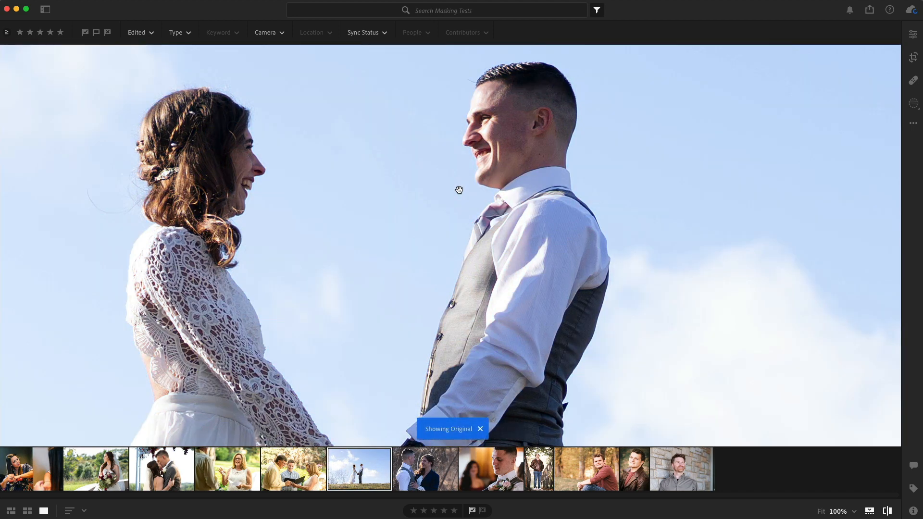
pyautogui.click(480, 428)
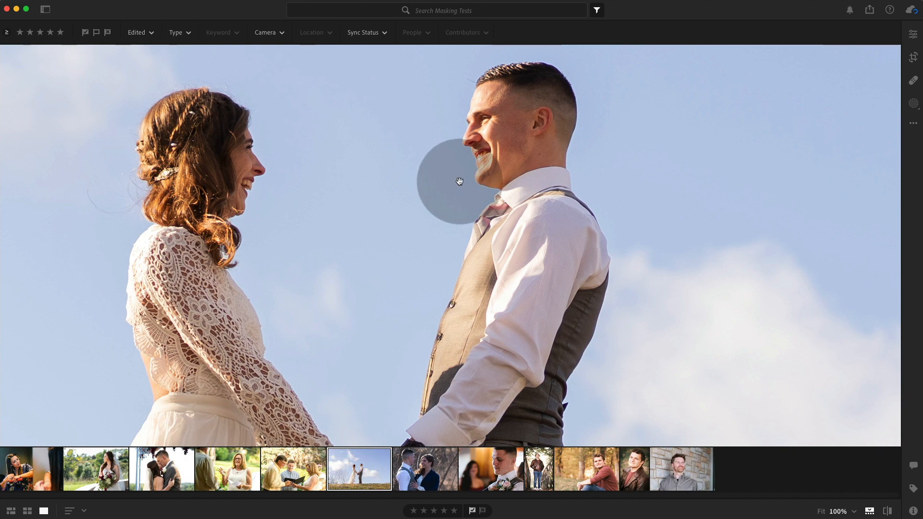
pyautogui.click(424, 468)
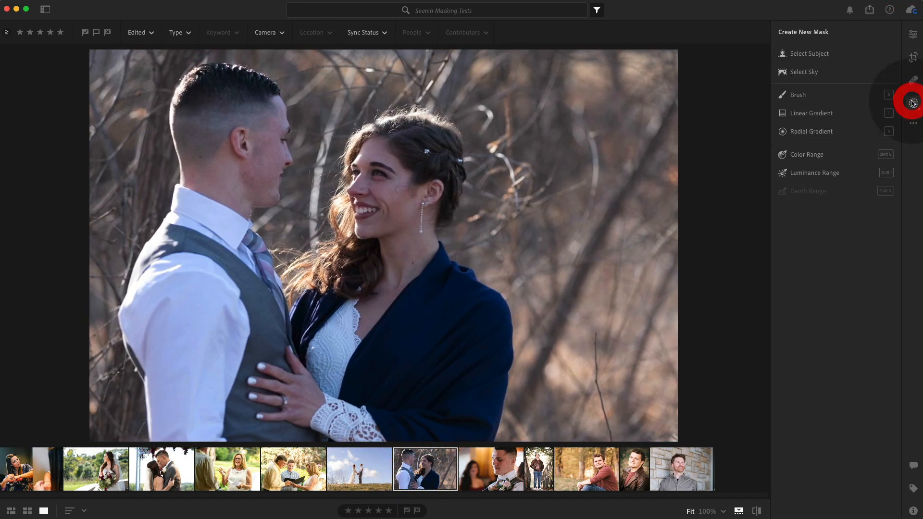
# Mask the couple and set Exposure about +0.88, Temp +45 and Shadows +45
pyautogui.click(809, 54)
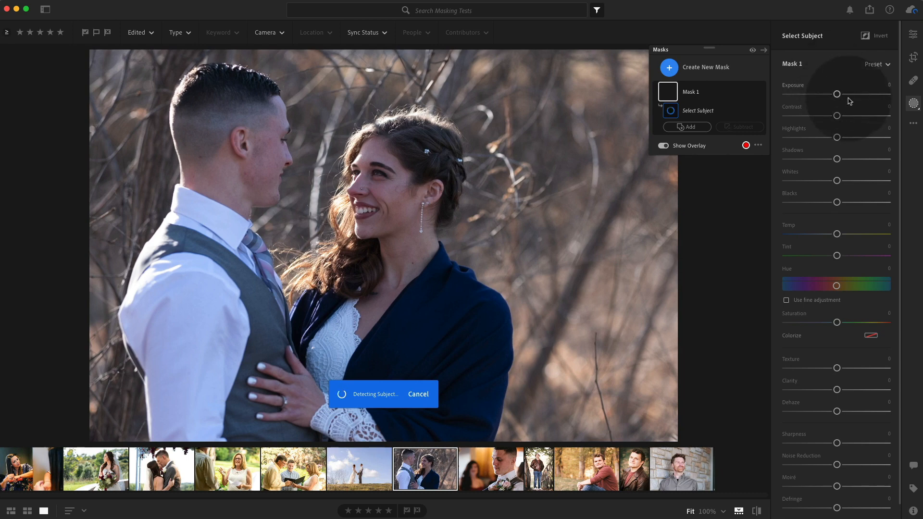
pyautogui.moveTo(836, 94); pyautogui.dragTo(843, 94)
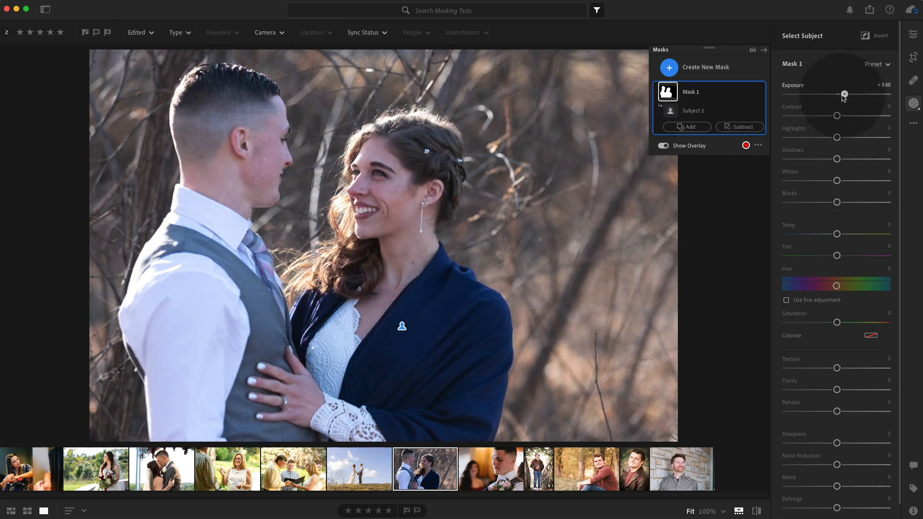
pyautogui.moveTo(836, 234); pyautogui.dragTo(852, 234)
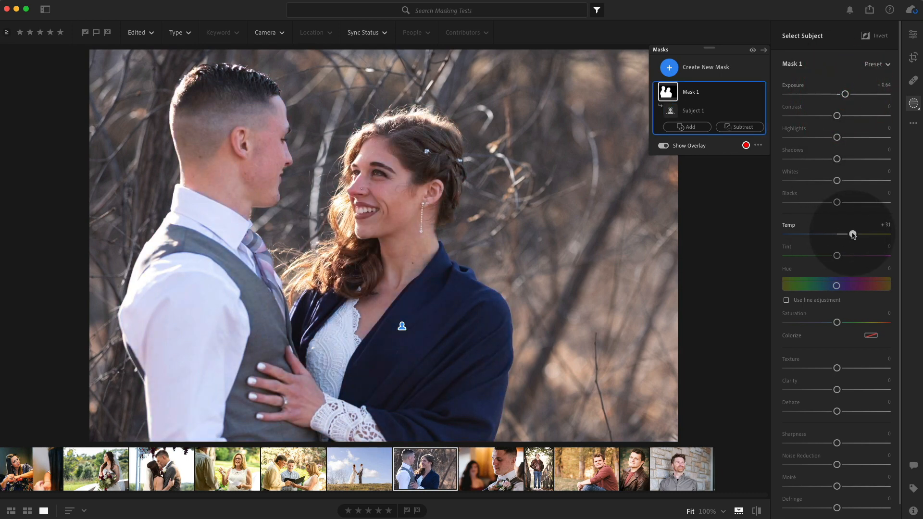
pyautogui.moveTo(852, 233); pyautogui.dragTo(860, 233)
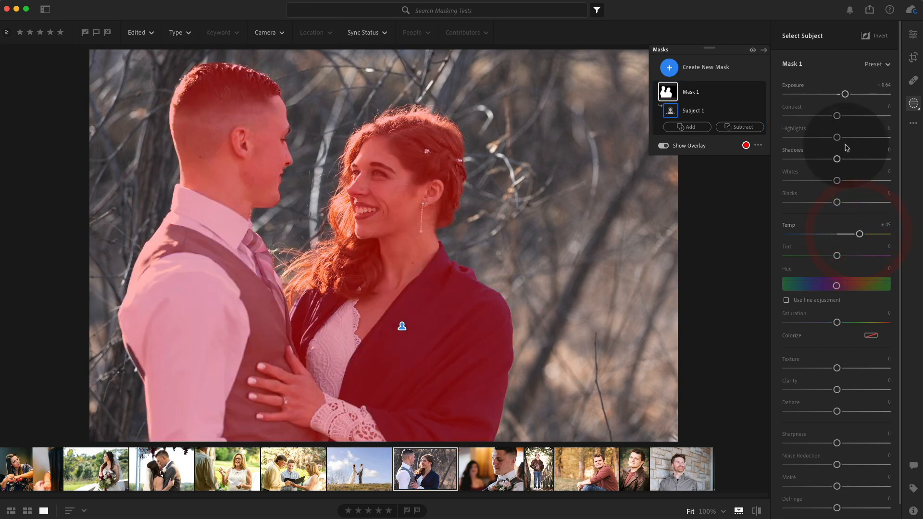
pyautogui.moveTo(836, 159); pyautogui.dragTo(860, 159)
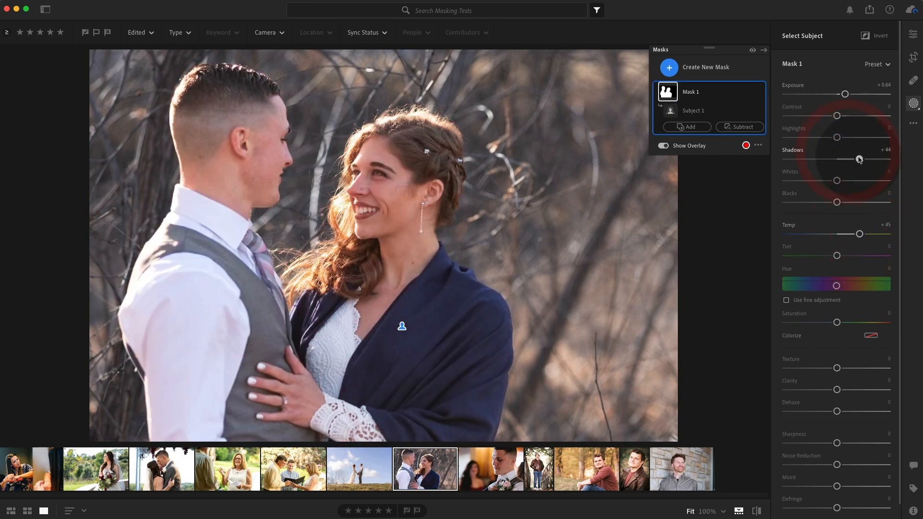
pyautogui.moveTo(844, 94); pyautogui.dragTo(848, 94)
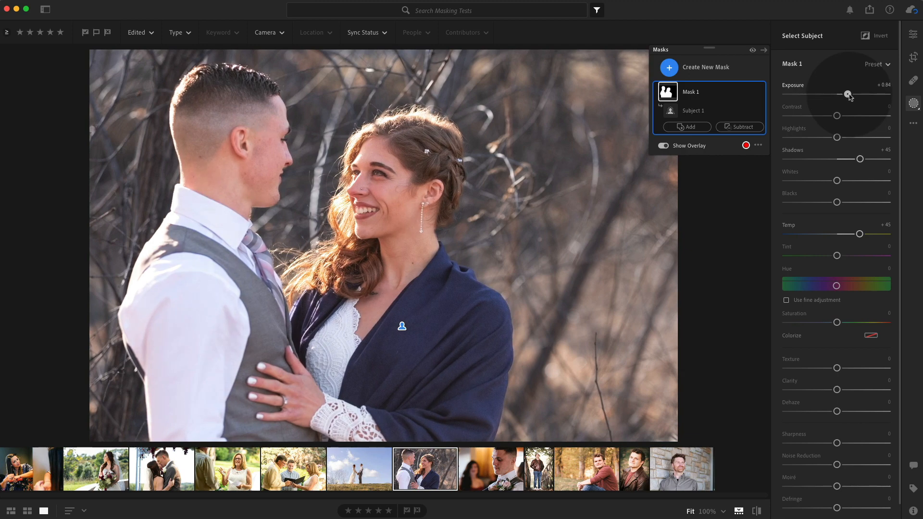
pyautogui.moveTo(847, 94); pyautogui.dragTo(850, 94)
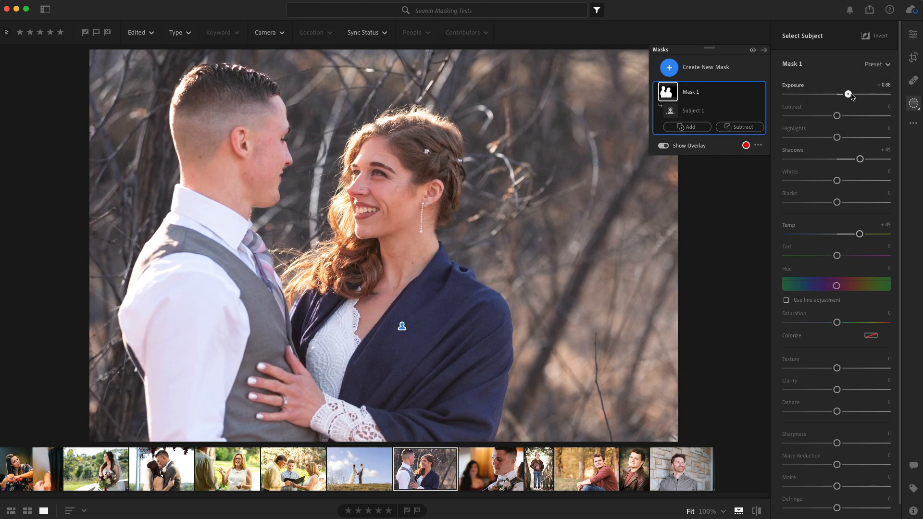
pyautogui.moveTo(859, 235); pyautogui.dragTo(865, 235)
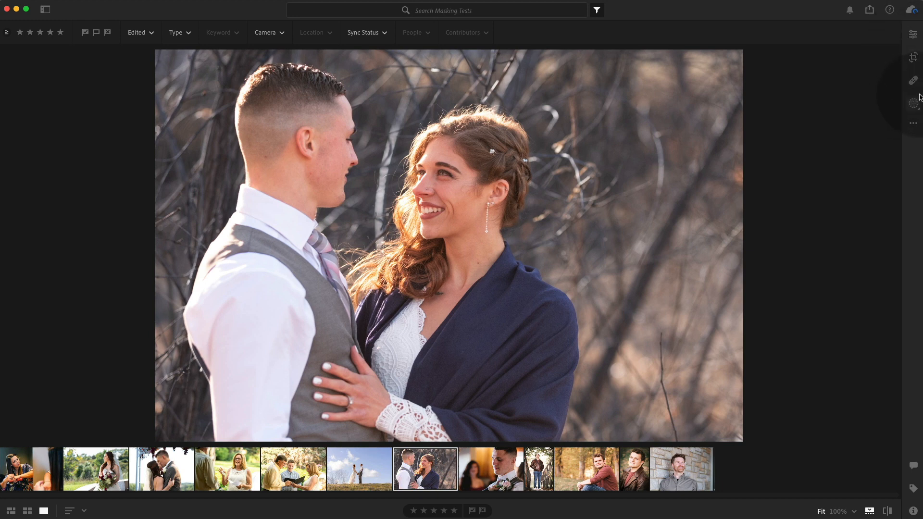
# Add a new inverted Select Subject mask covering the branches behind the couple
pyautogui.click(912, 105)
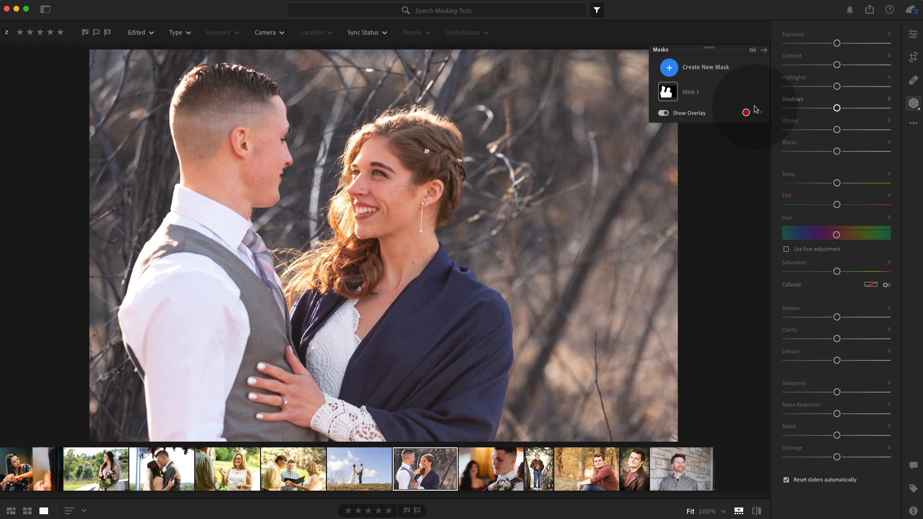
pyautogui.click(701, 67)
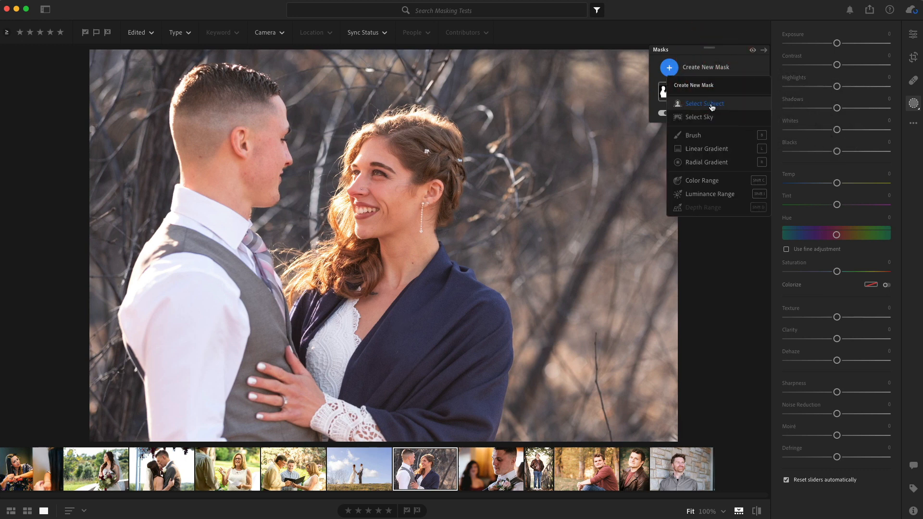
pyautogui.click(704, 104)
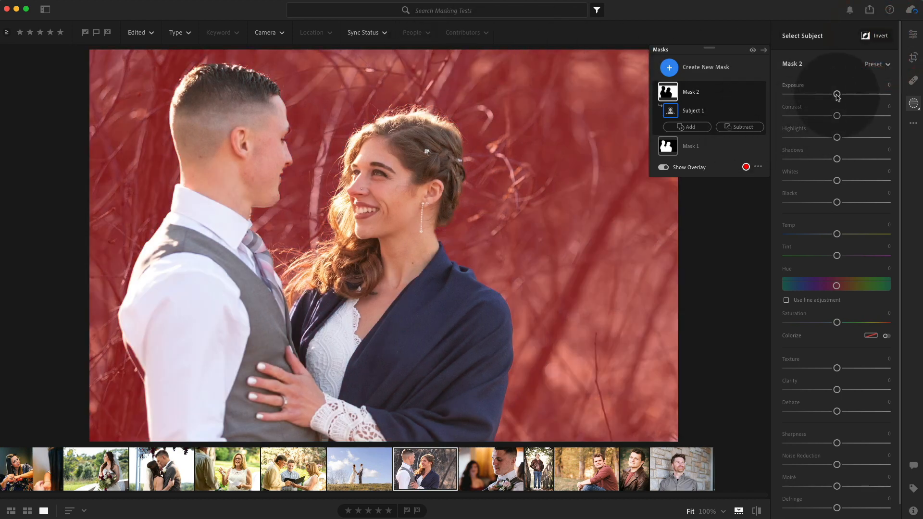
# Set the background mask to +0.08 exposure and +45 warmth, then open the boutonniere photo
pyautogui.moveTo(837, 95); pyautogui.dragTo(840, 94)
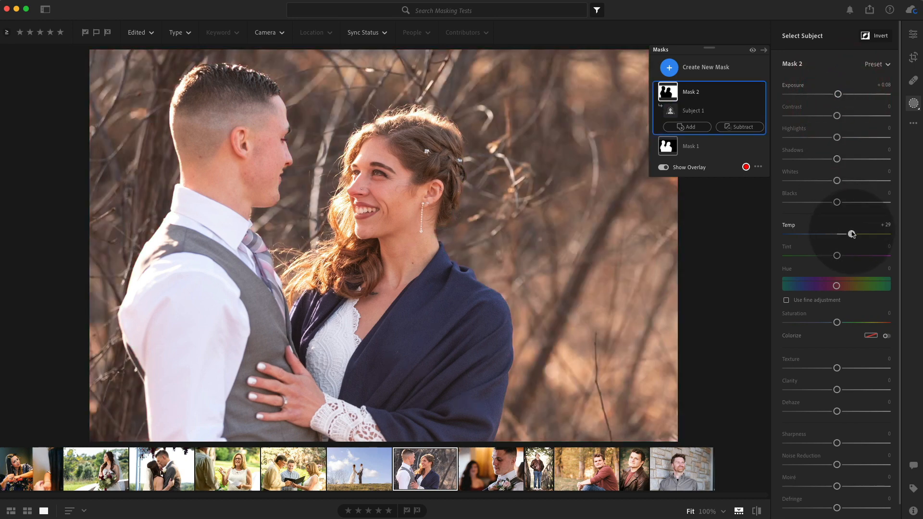
pyautogui.moveTo(852, 233); pyautogui.dragTo(859, 234)
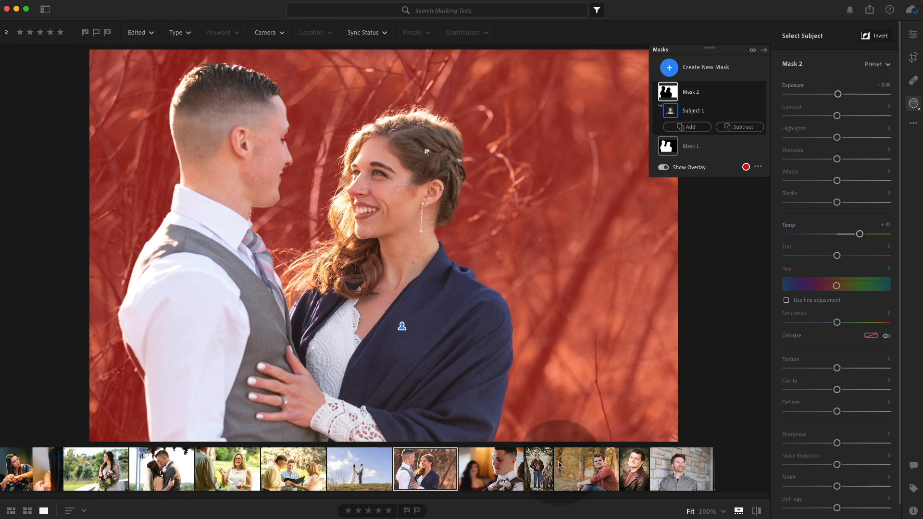
pyautogui.click(489, 469)
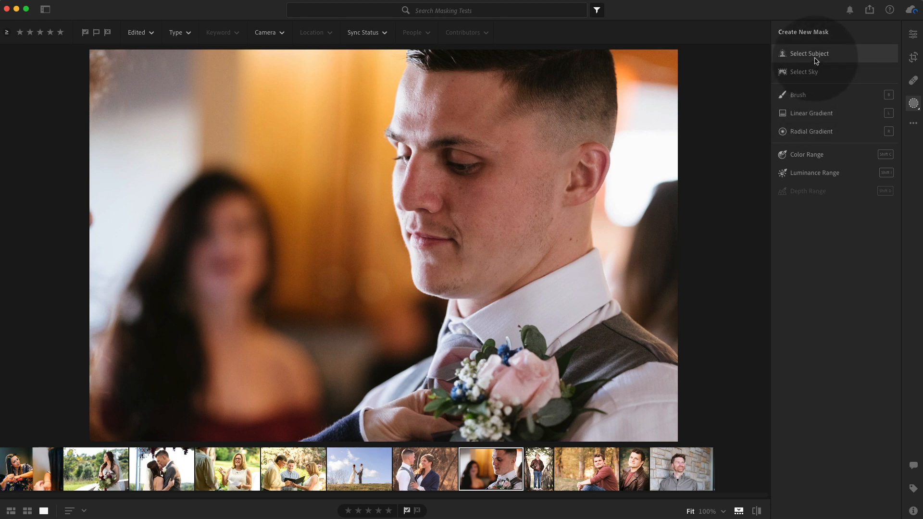
# Mask the groom with Select Subject at +0.08 exposure, +32 shadows and +29 warmth
pyautogui.click(808, 54)
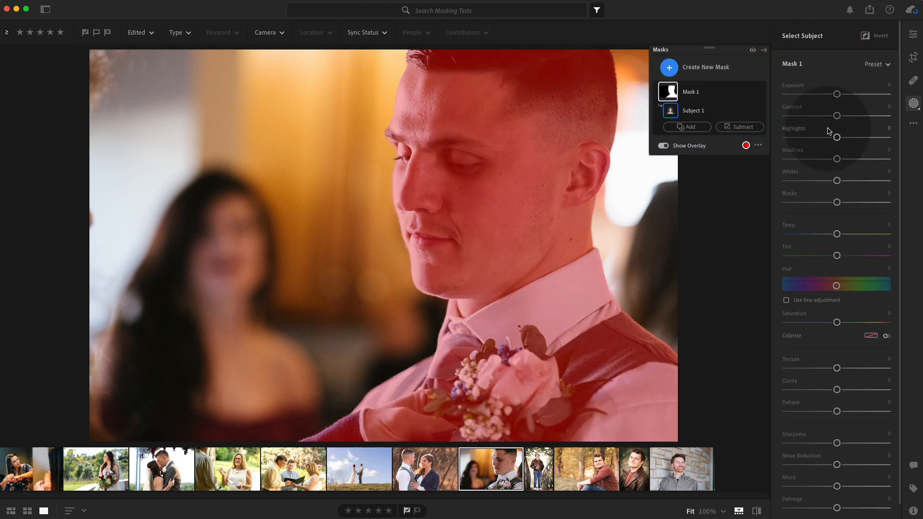
pyautogui.moveTo(836, 94); pyautogui.dragTo(842, 95)
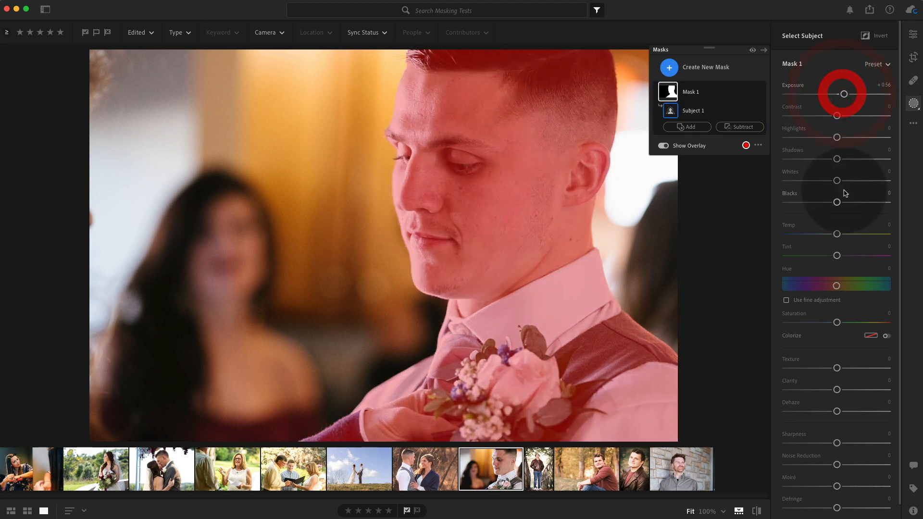
pyautogui.moveTo(835, 233); pyautogui.dragTo(851, 234)
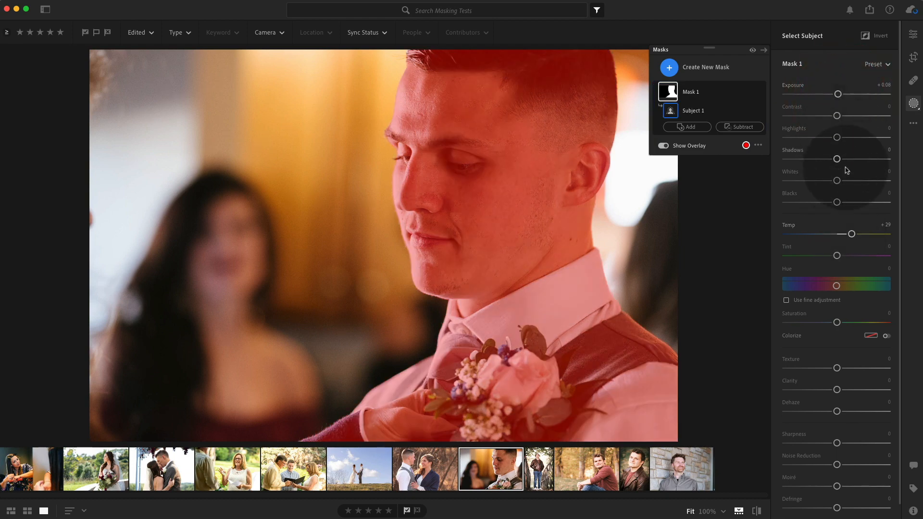
# Toggle the mask overlay off and back on, then open the bridge portrait
pyautogui.click(662, 145)
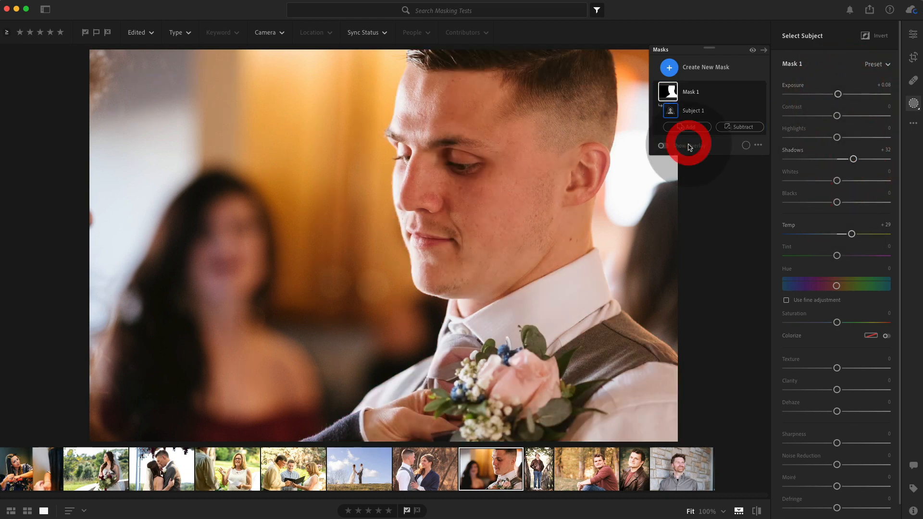
pyautogui.click(662, 145)
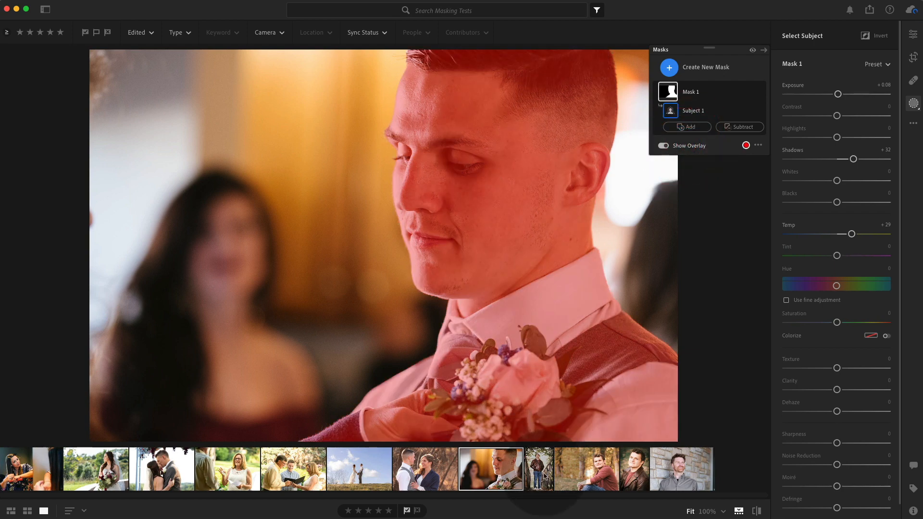
pyautogui.click(538, 469)
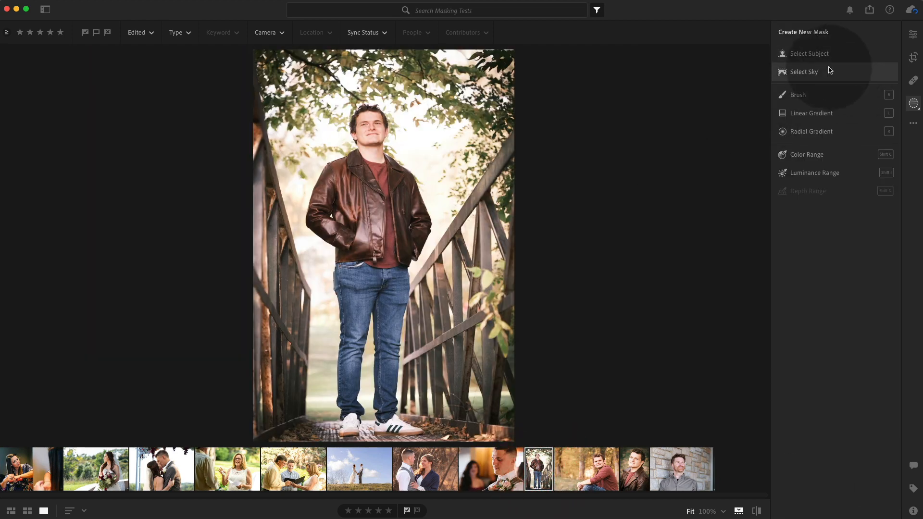
# Mask the man on the bridge at -0.04 exposure, then open the autumn portrait
pyautogui.click(810, 53)
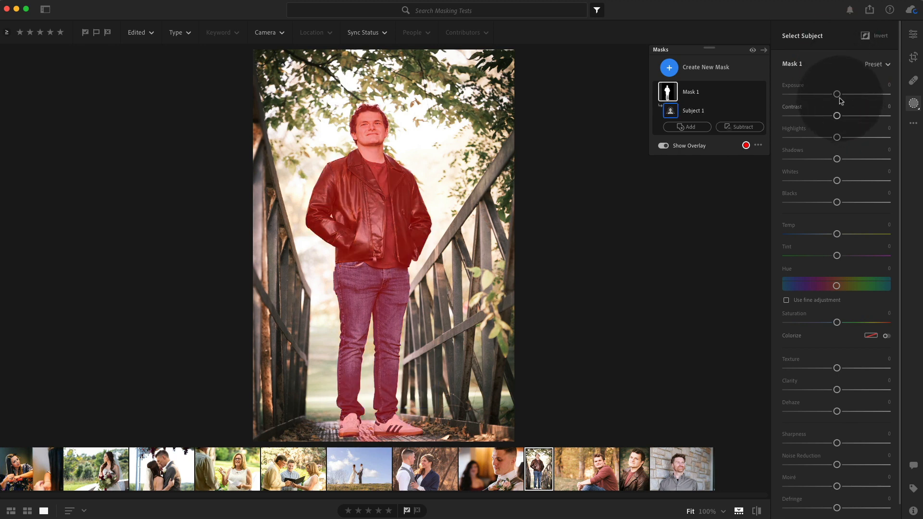
pyautogui.moveTo(836, 94); pyautogui.dragTo(839, 94)
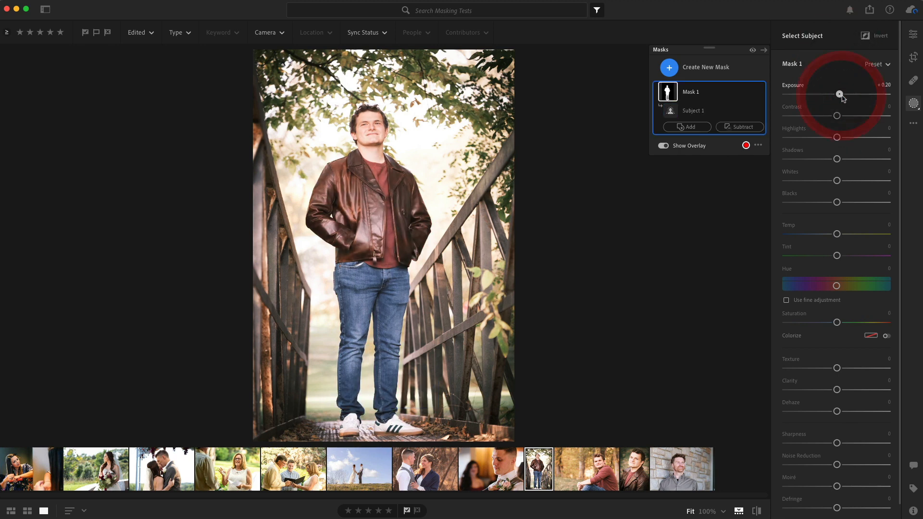
pyautogui.moveTo(839, 94); pyautogui.dragTo(836, 94)
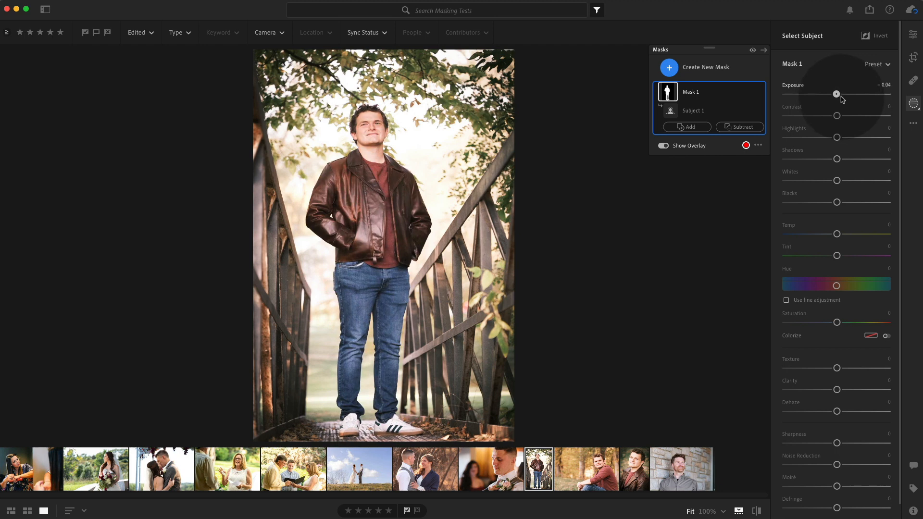
pyautogui.click(586, 469)
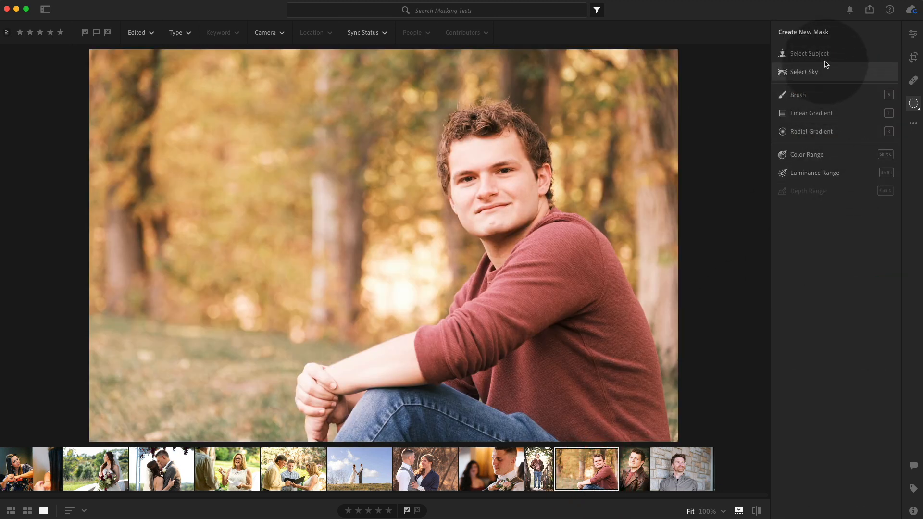
# Mask the seated man with Select Subject and pull his highlights down to -69
pyautogui.click(809, 53)
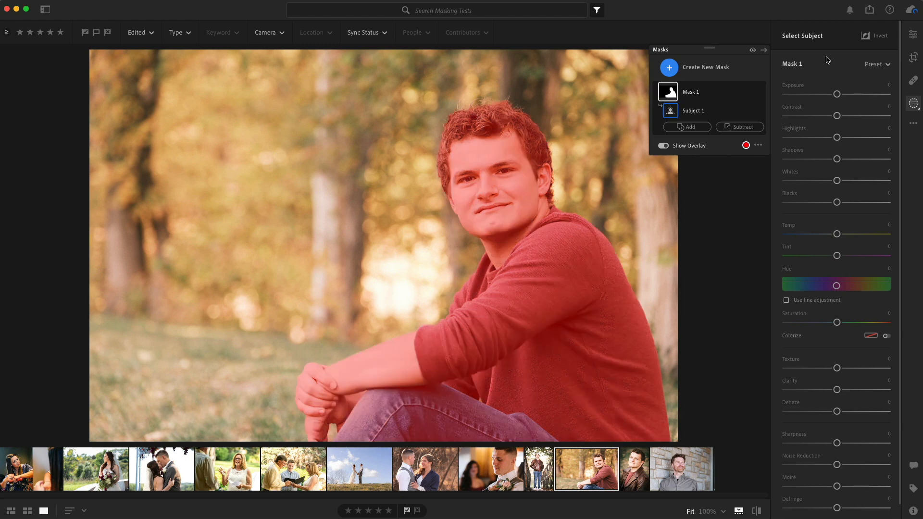
pyautogui.moveTo(836, 137); pyautogui.dragTo(825, 137)
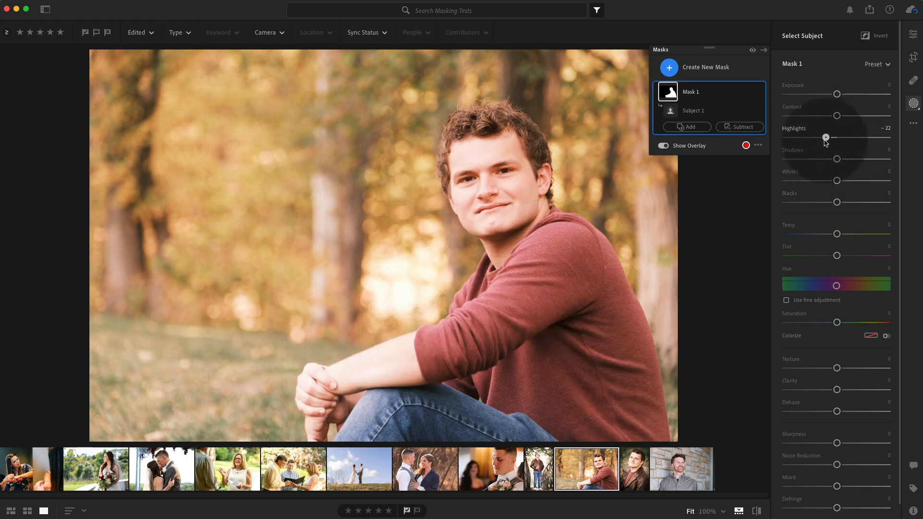
pyautogui.moveTo(826, 137); pyautogui.dragTo(802, 137)
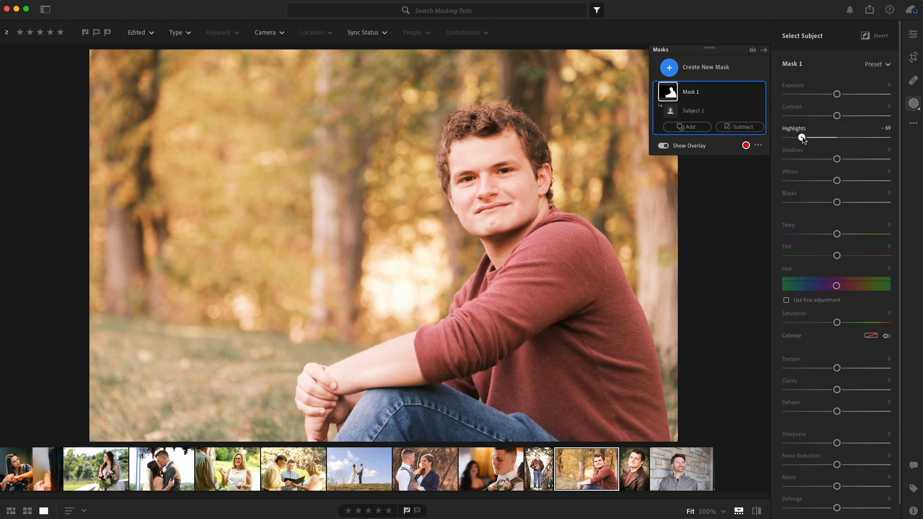
pyautogui.moveTo(850, 137); pyautogui.dragTo(800, 137)
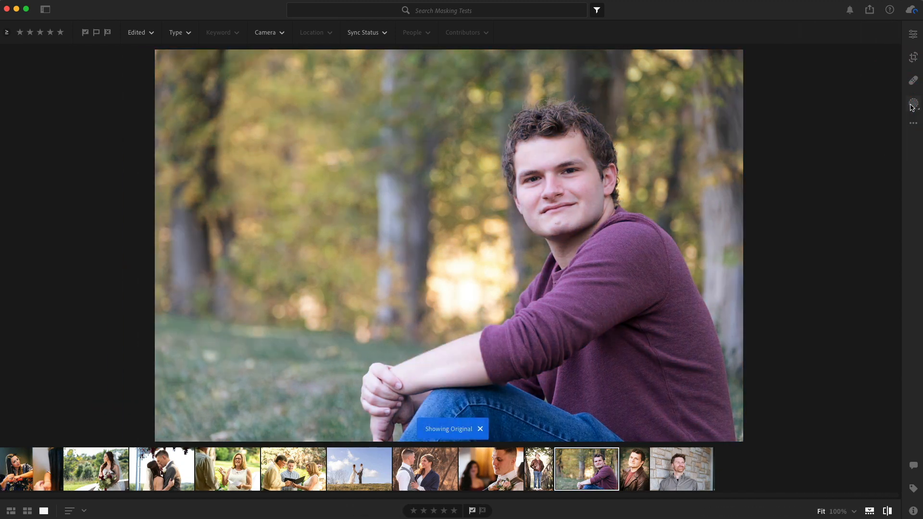
# Compare against the original, reopen the masks, then open the leather-jacket photo
pyautogui.click(481, 428)
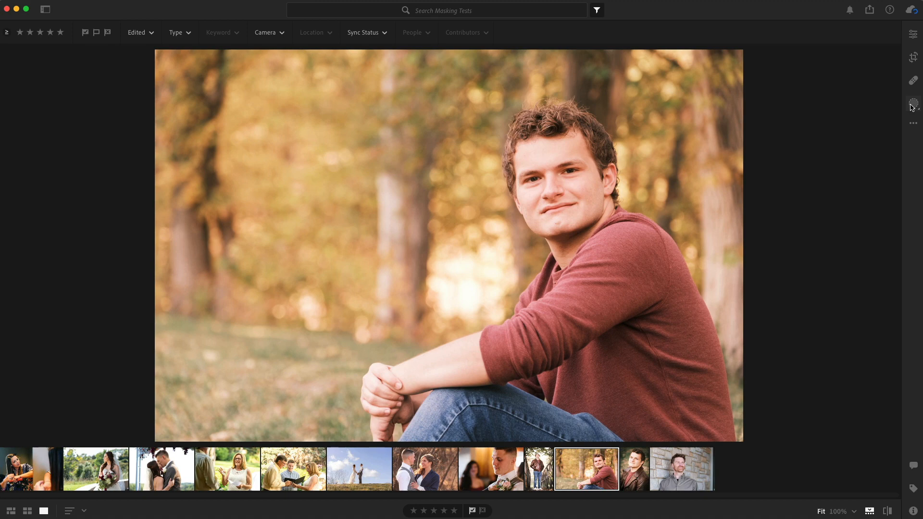
pyautogui.click(913, 105)
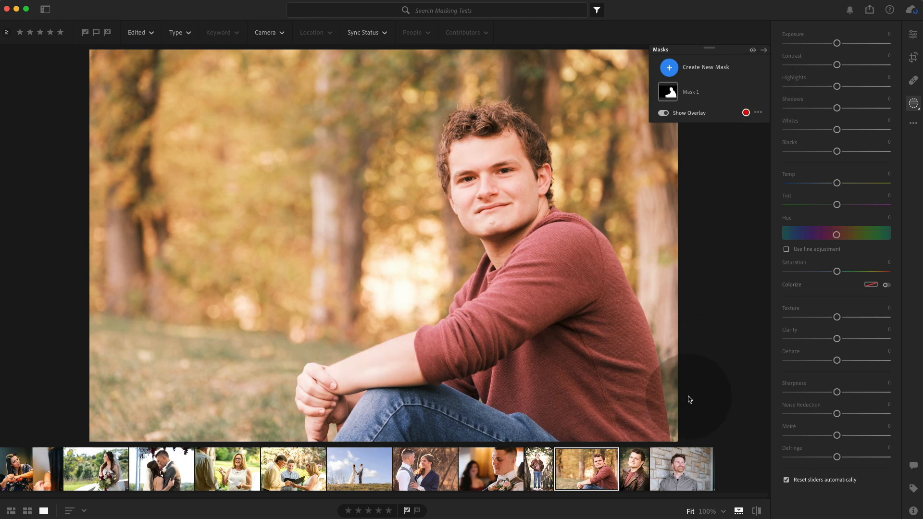
pyautogui.click(633, 468)
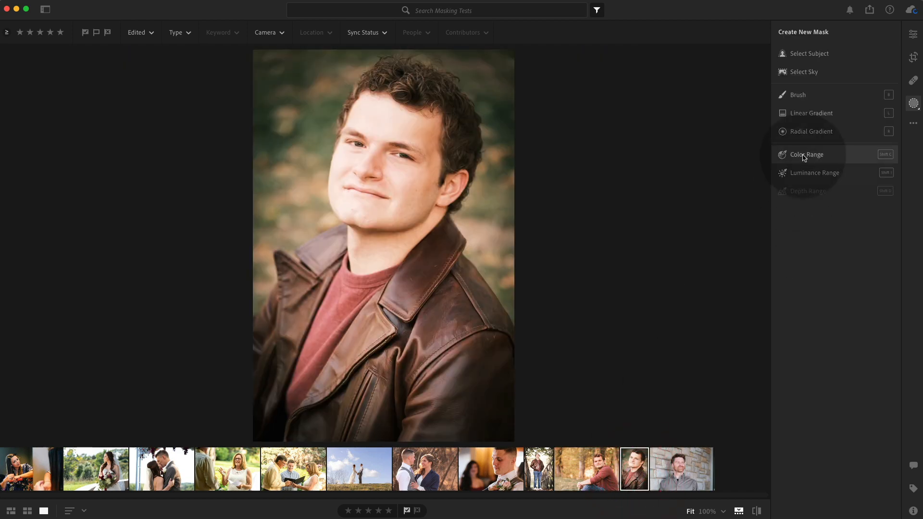
# Mask the young man in the leather jacket and lower his highlights to about -50
pyautogui.click(809, 53)
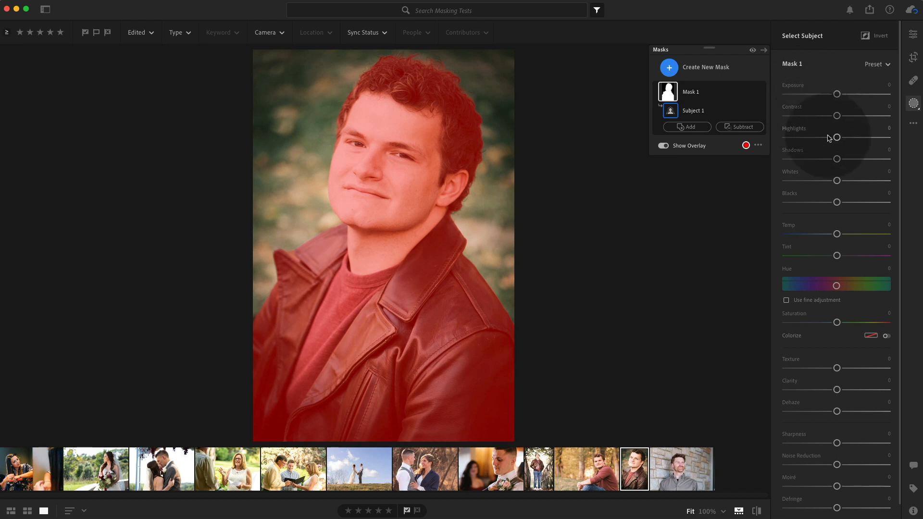
pyautogui.moveTo(837, 137); pyautogui.dragTo(811, 137)
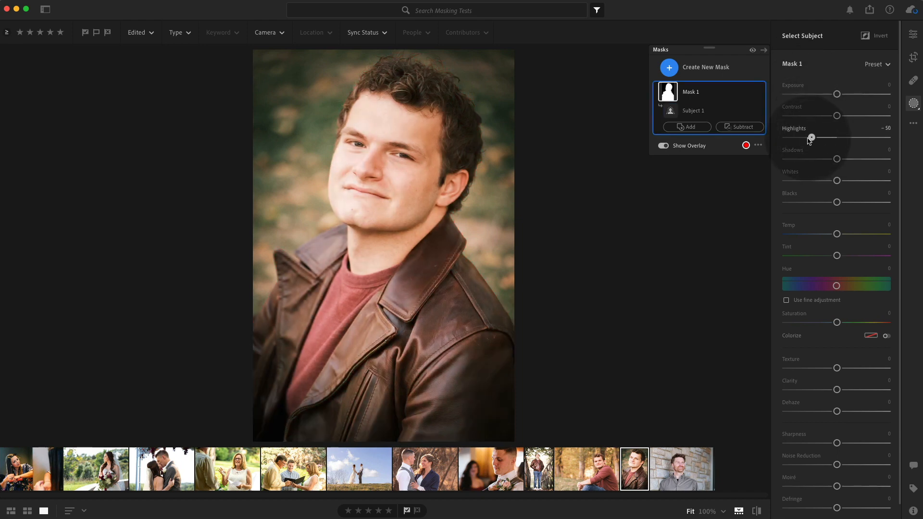
pyautogui.moveTo(811, 138); pyautogui.dragTo(808, 138)
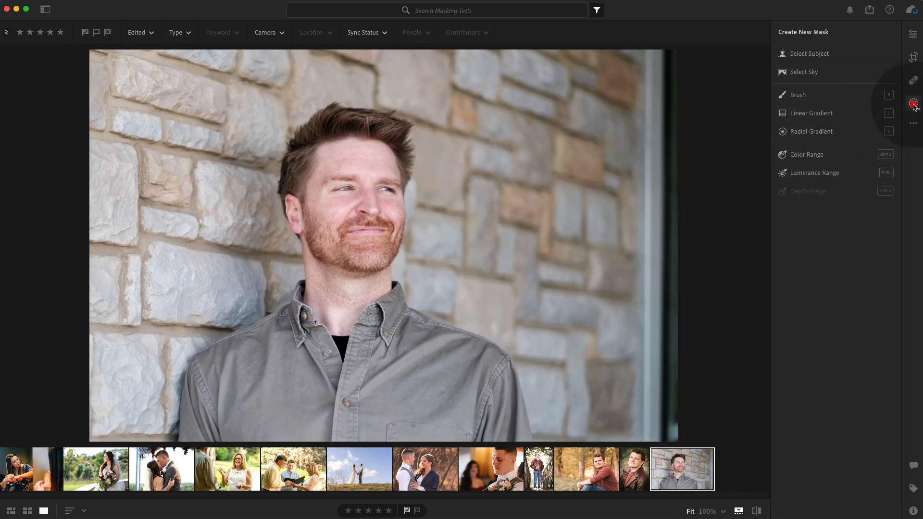
# Mask the man at the stone wall with +0.12 exposure and +48 warmth, then close Masking
pyautogui.click(809, 53)
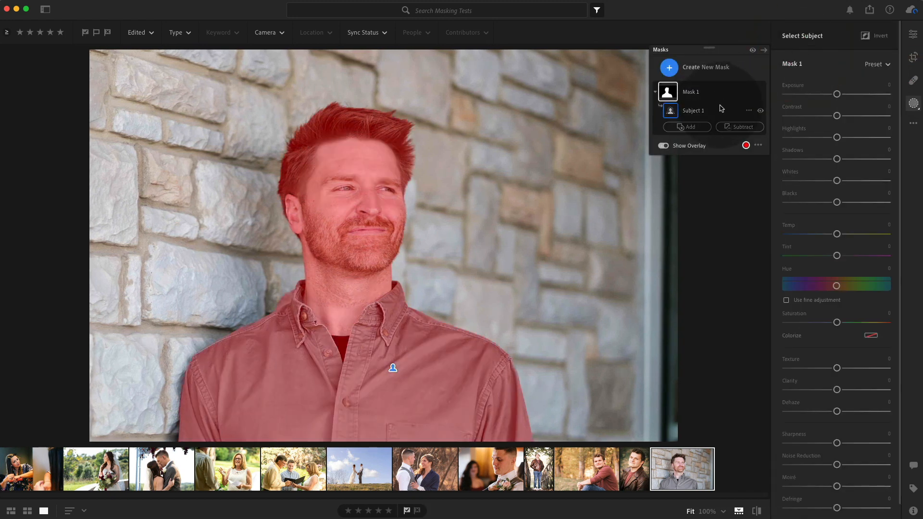
pyautogui.moveTo(835, 93); pyautogui.dragTo(837, 94)
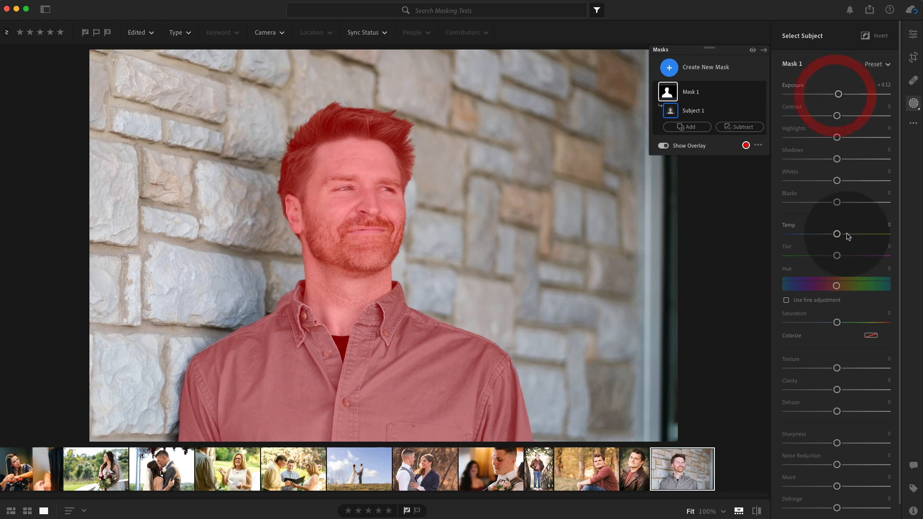
pyautogui.moveTo(836, 233); pyautogui.dragTo(865, 233)
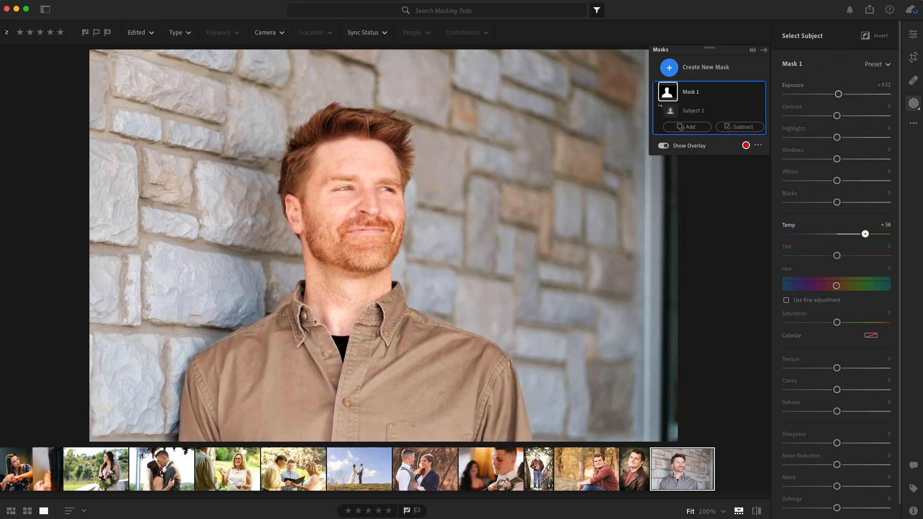
pyautogui.moveTo(866, 234); pyautogui.dragTo(860, 233)
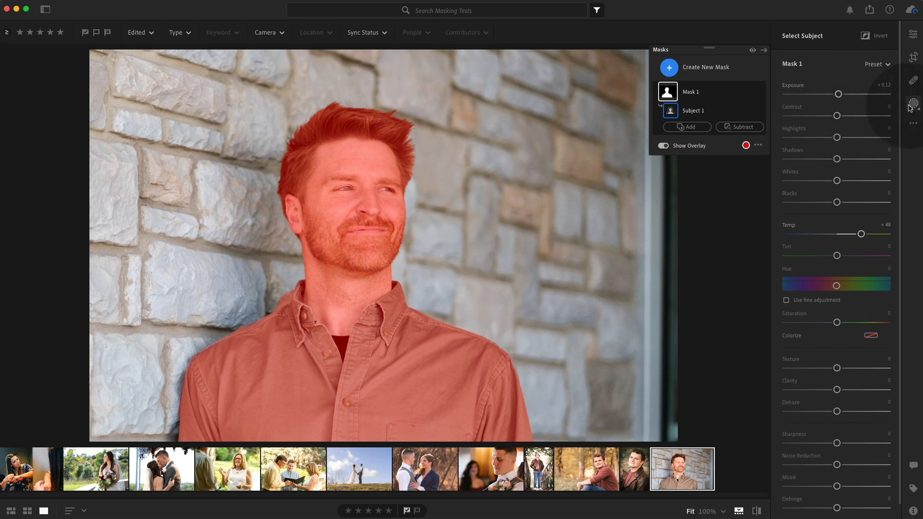
pyautogui.click(912, 105)
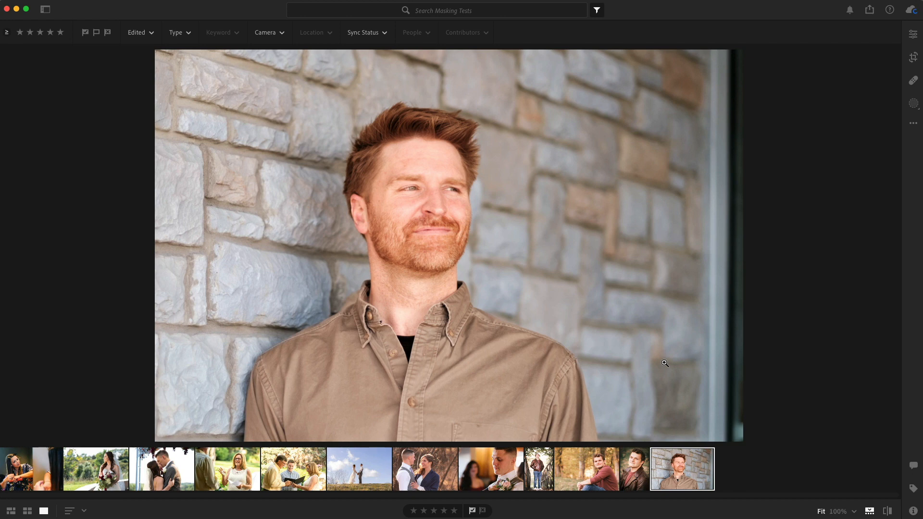
pyautogui.moveTo(708, 479)
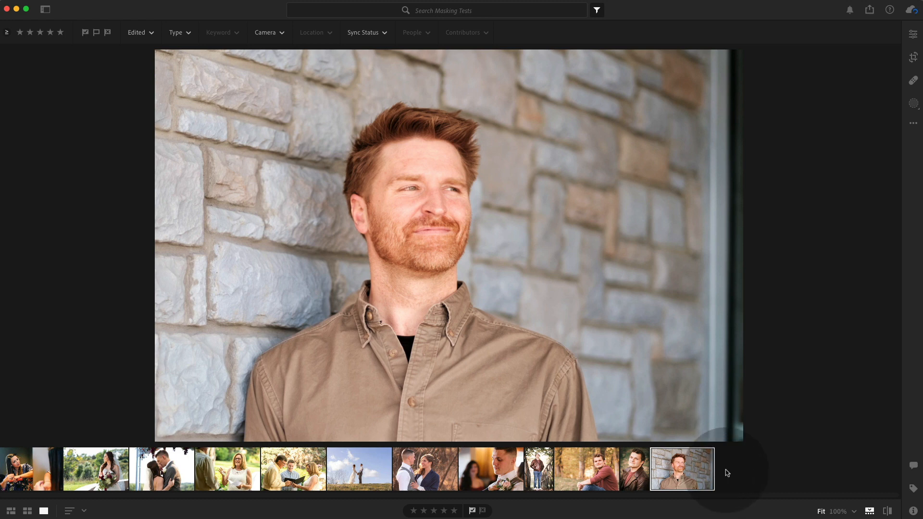
pyautogui.moveTo(729, 475)
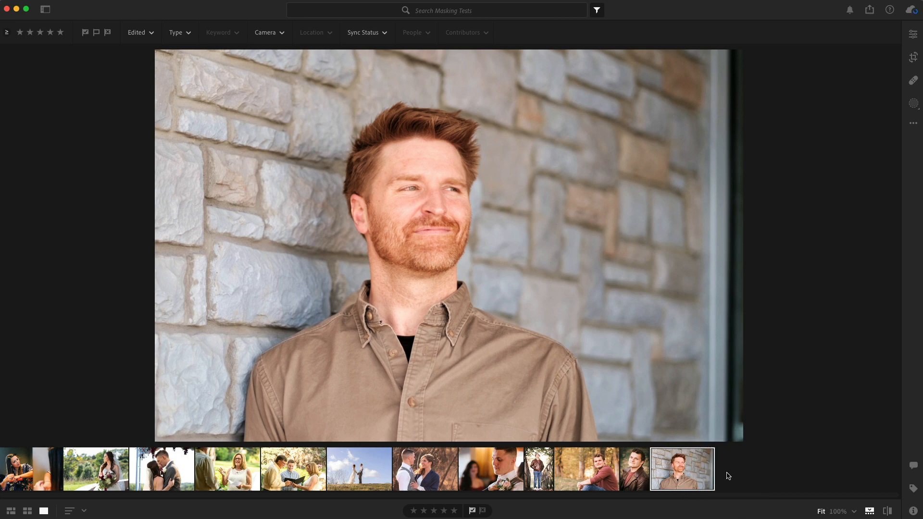